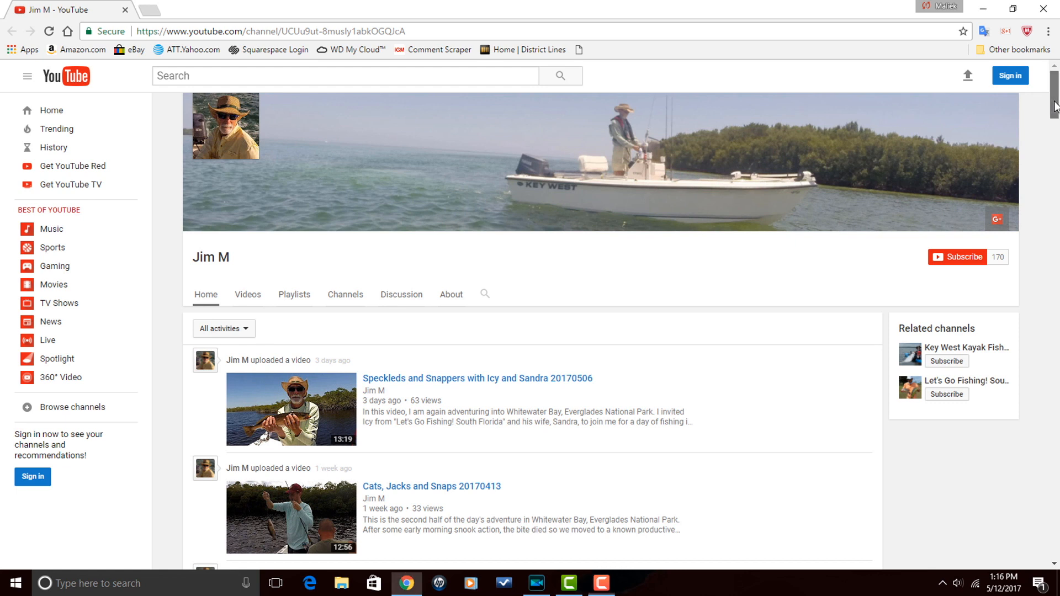
Step: Open Pinnacle Studio 20's User Manual from the ? help menu
scroll("down", 3)
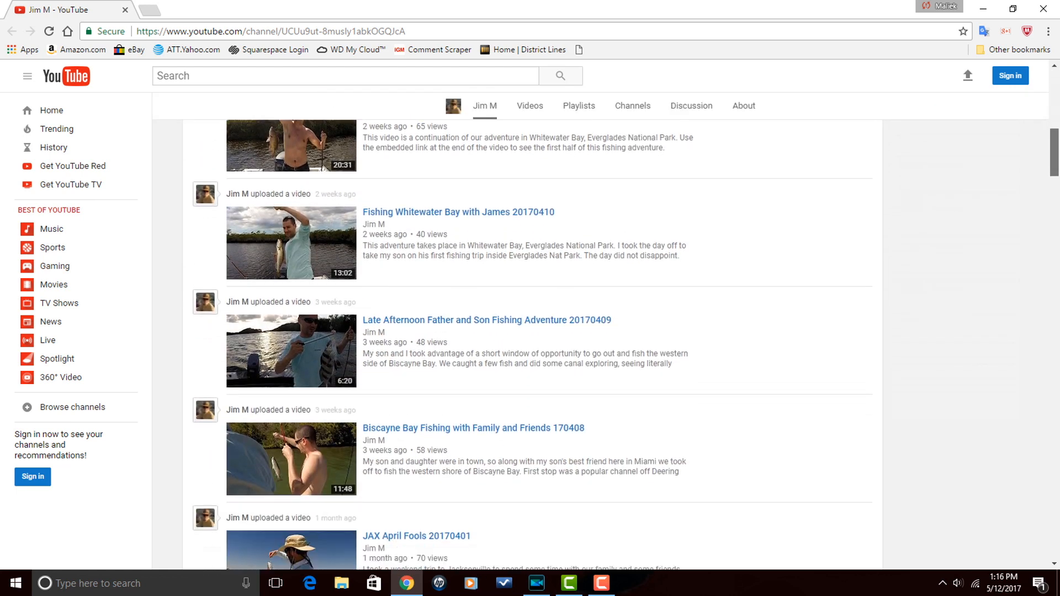
scroll("down", 3)
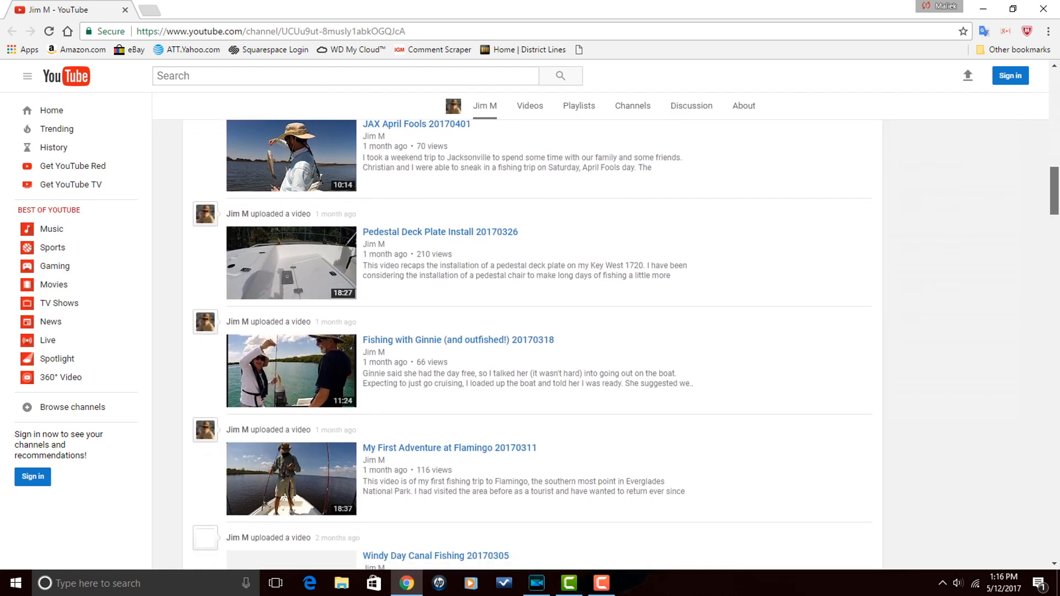
scroll("down", 3)
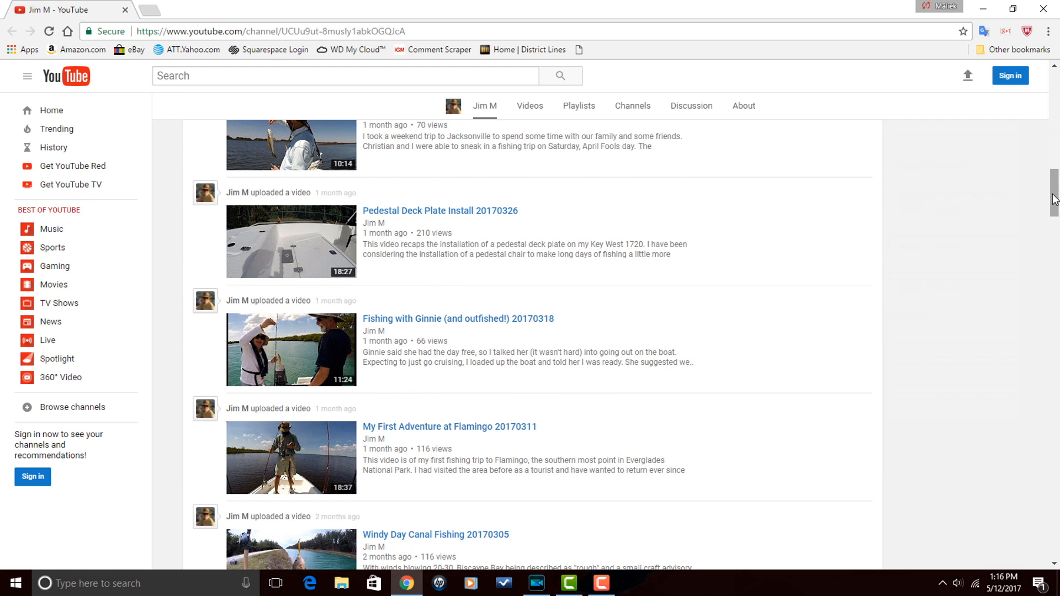
scroll("down", 3)
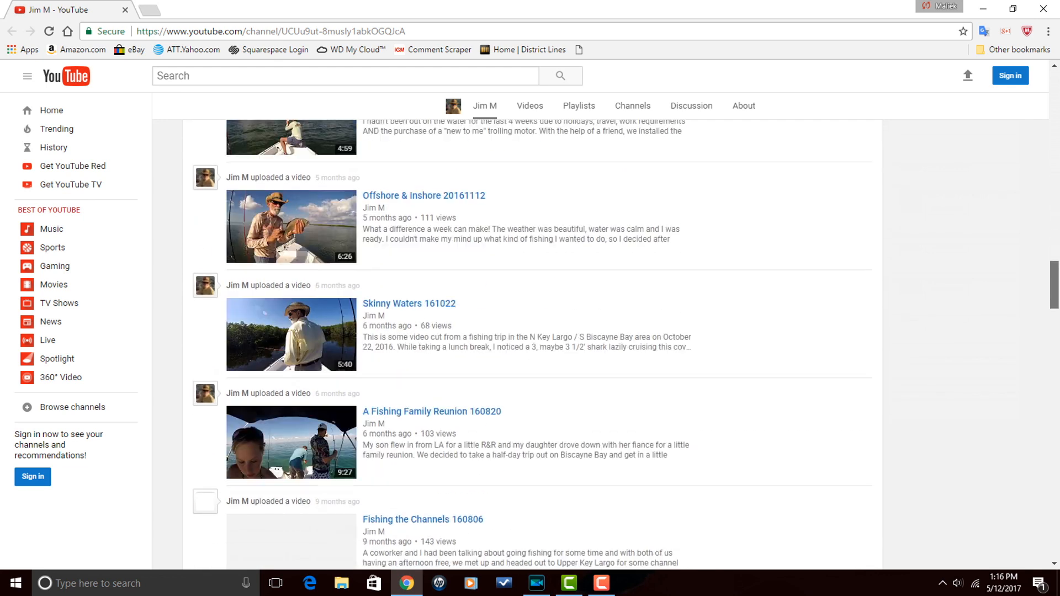
scroll("down", 3)
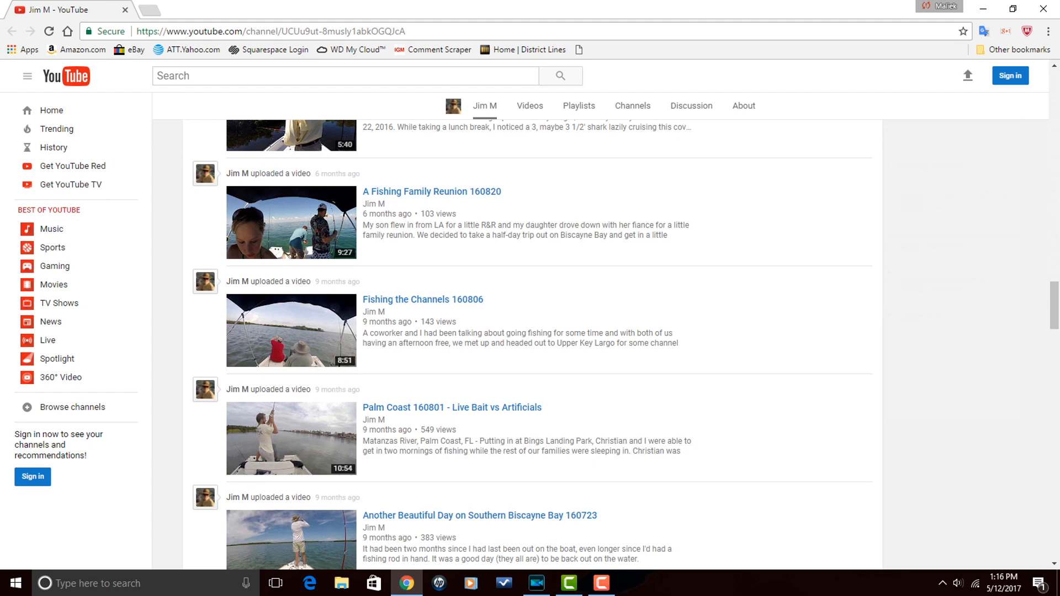
scroll("down", 3)
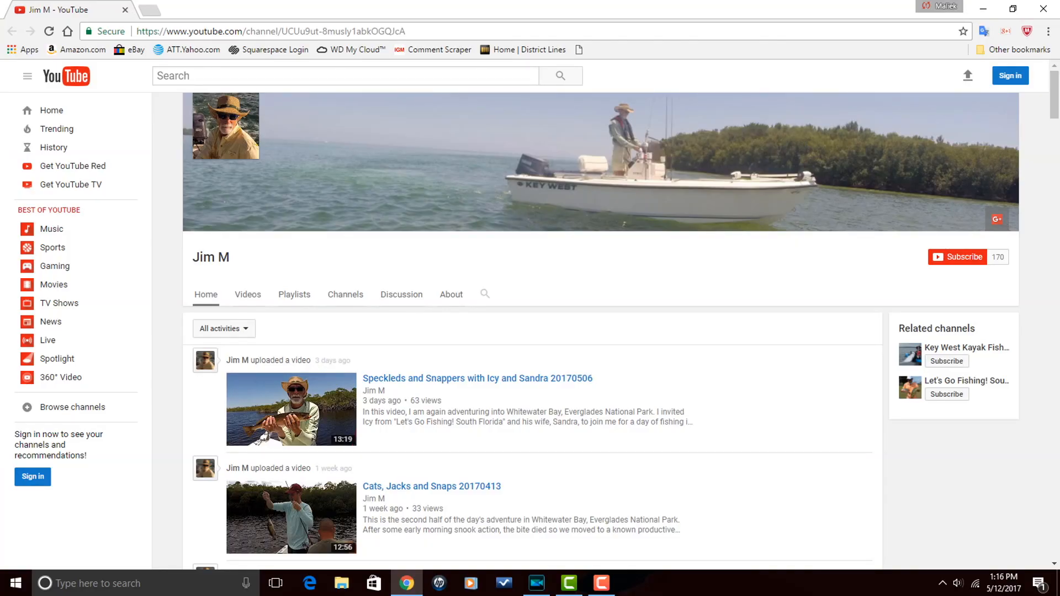
left_click(569, 584)
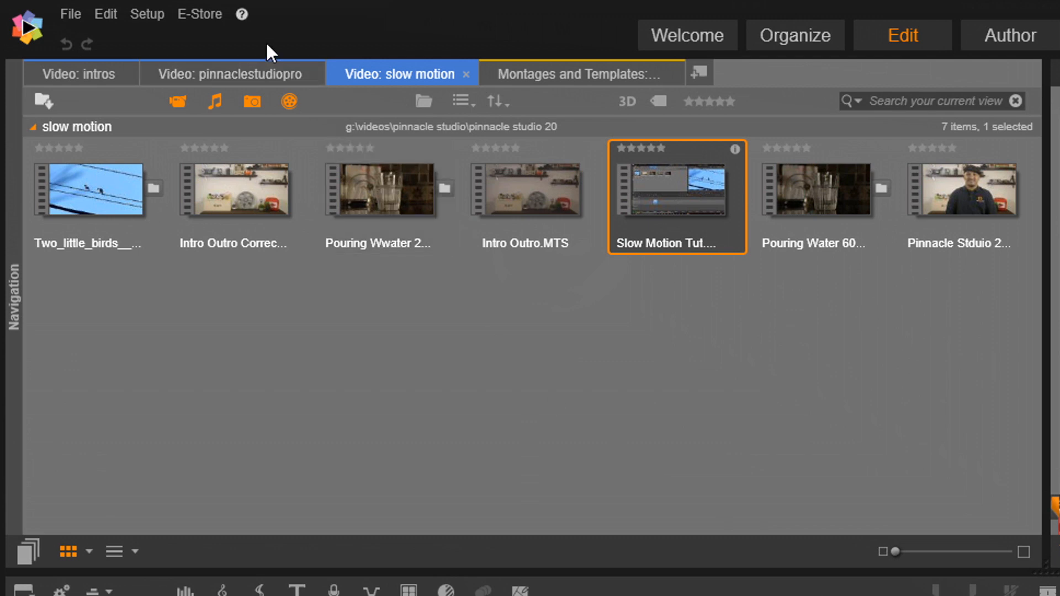
mouse_move(241, 14)
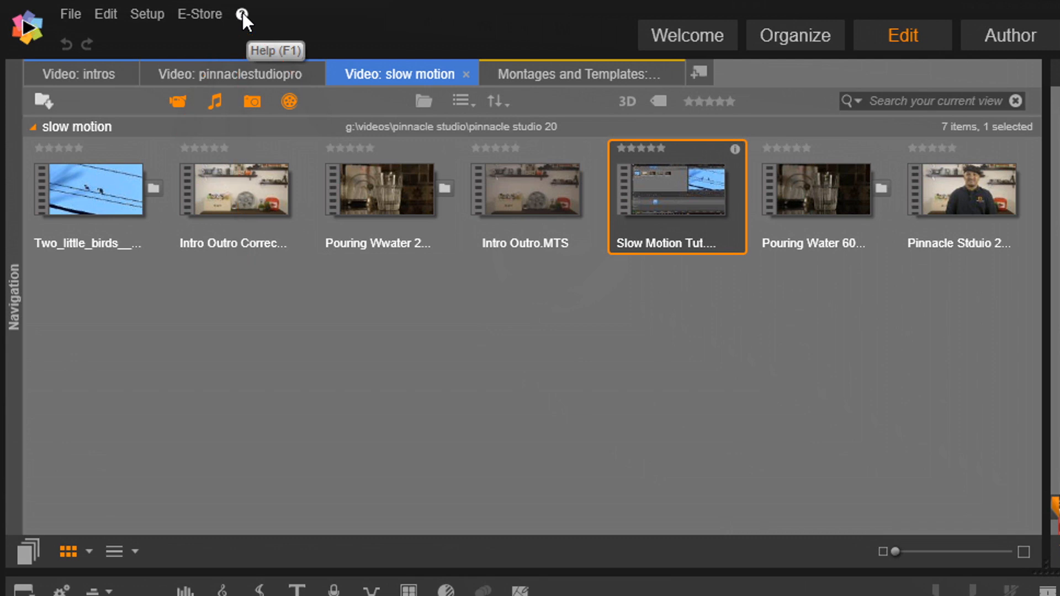
left_click(241, 13)
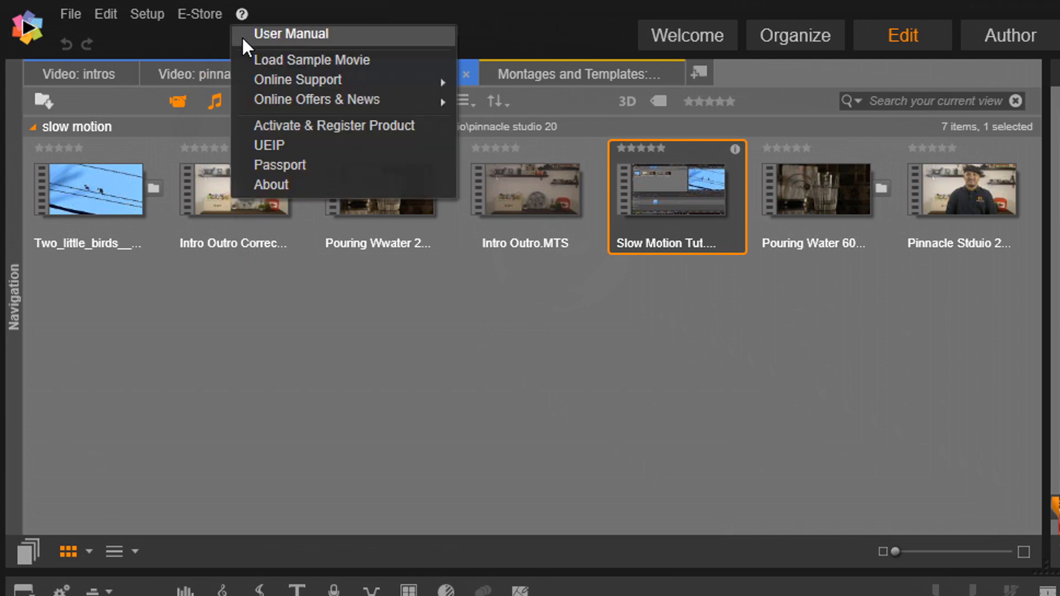
mouse_move(284, 46)
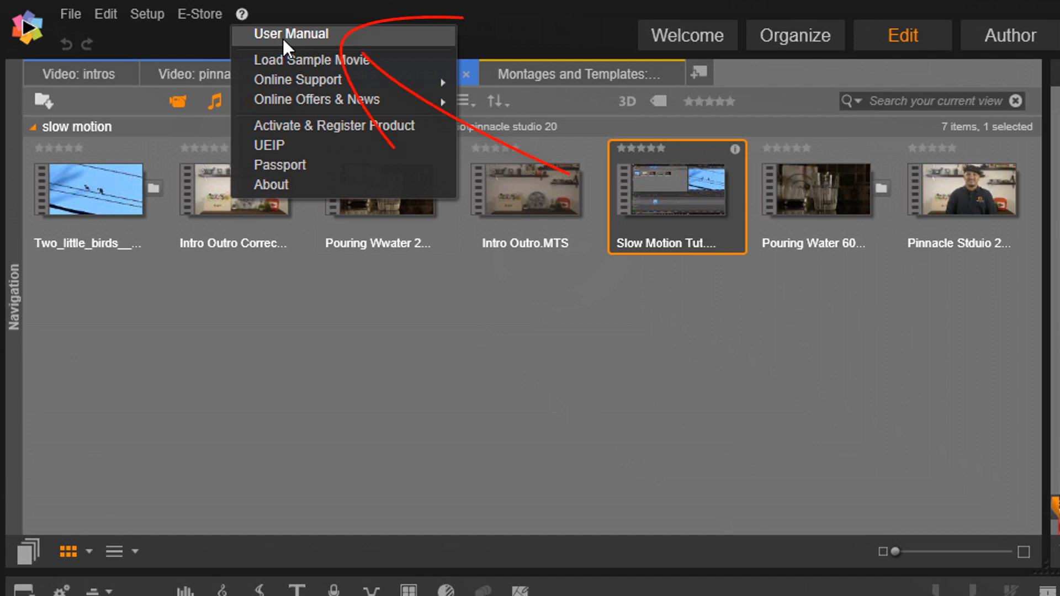
left_click(291, 34)
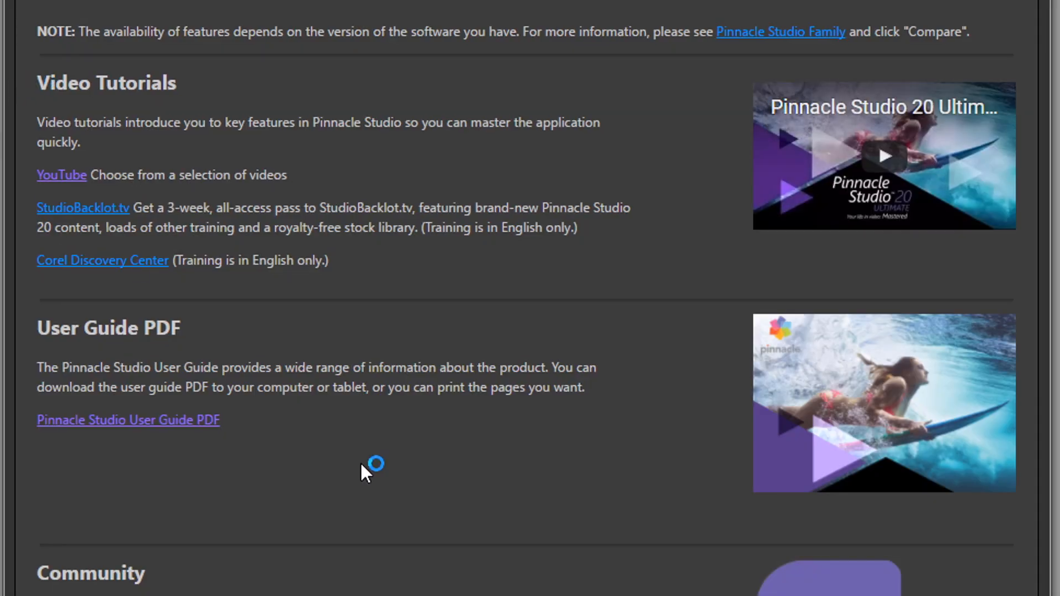
mouse_move(548, 281)
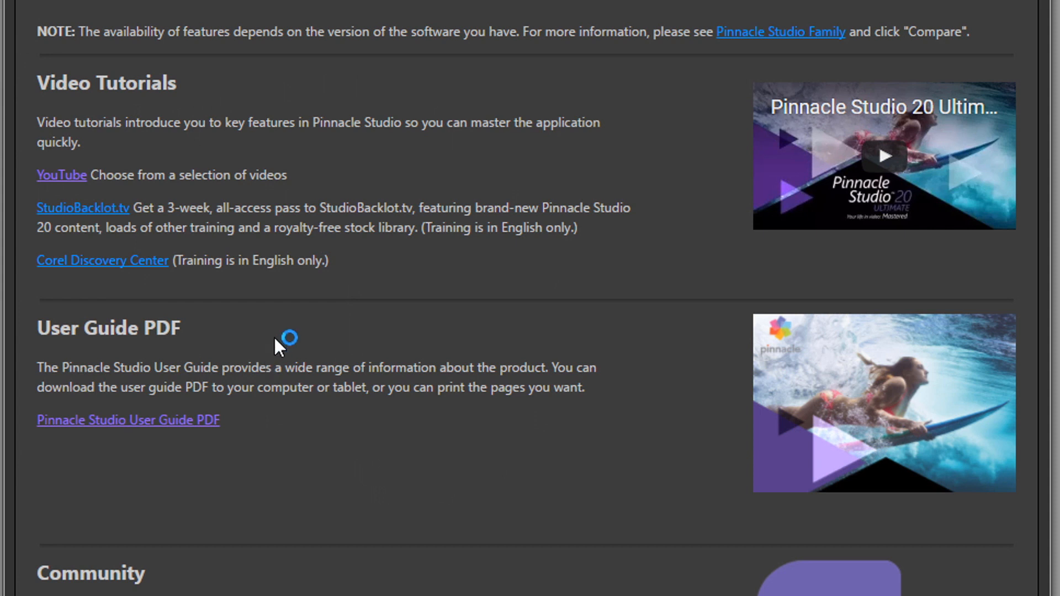
mouse_move(186, 406)
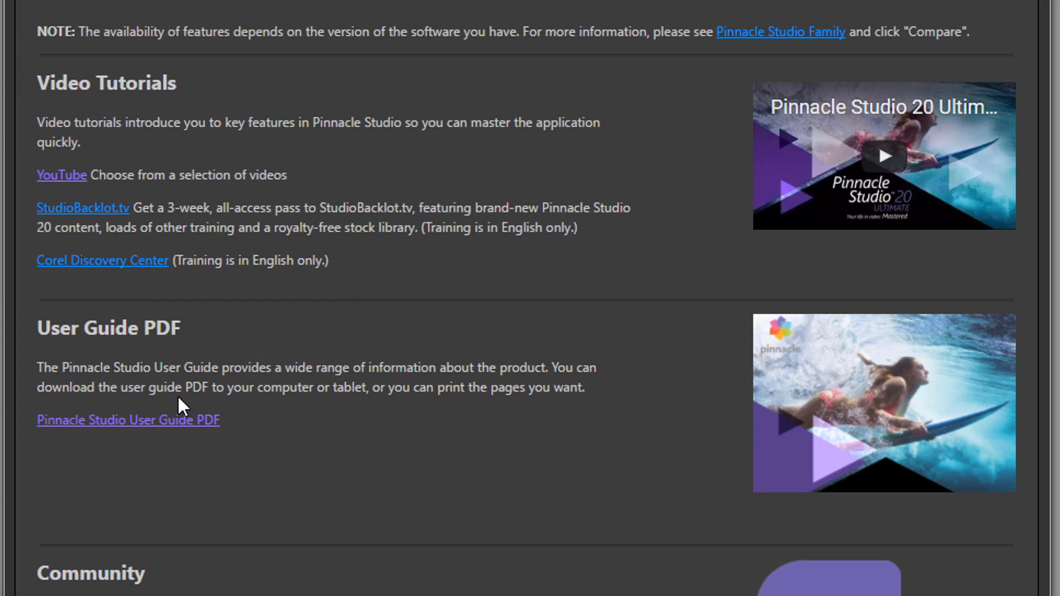
mouse_move(352, 468)
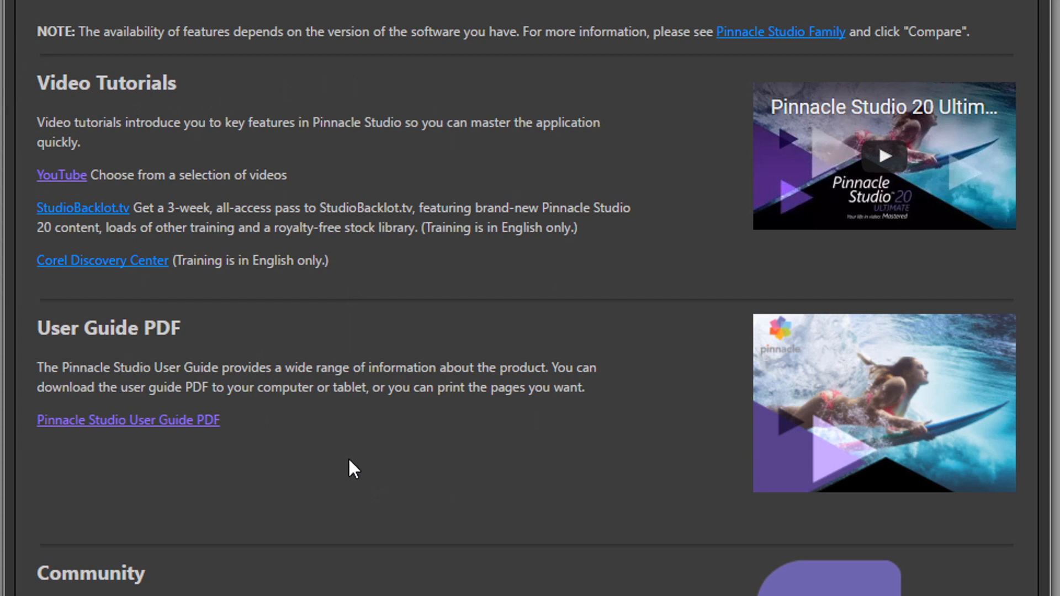
mouse_move(125, 426)
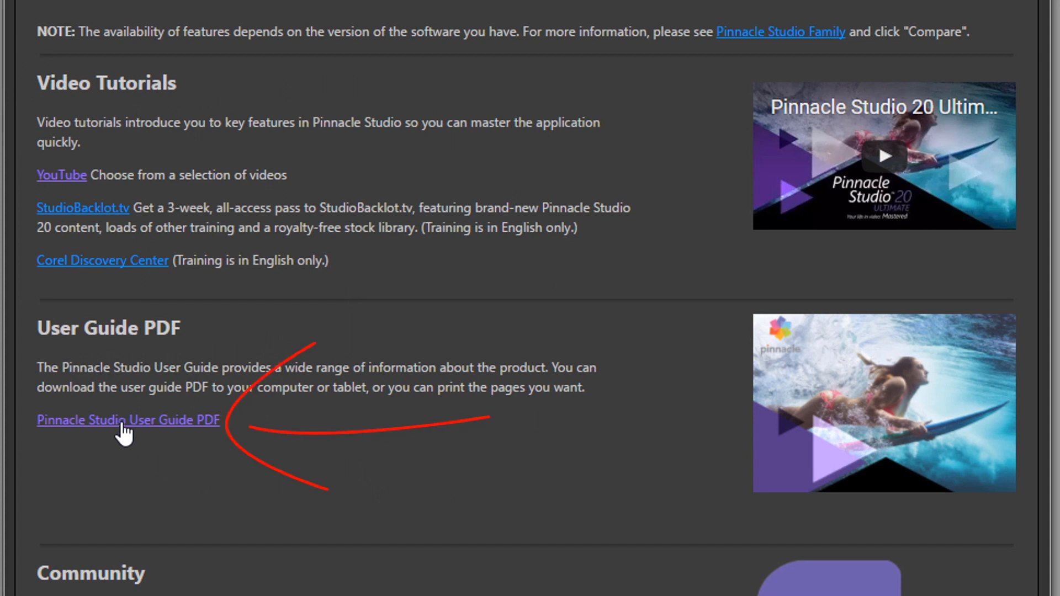
Step: Open the 'Pinnacle Studio User Guide PDF' link in Chrome's PDF viewer
left_click(127, 419)
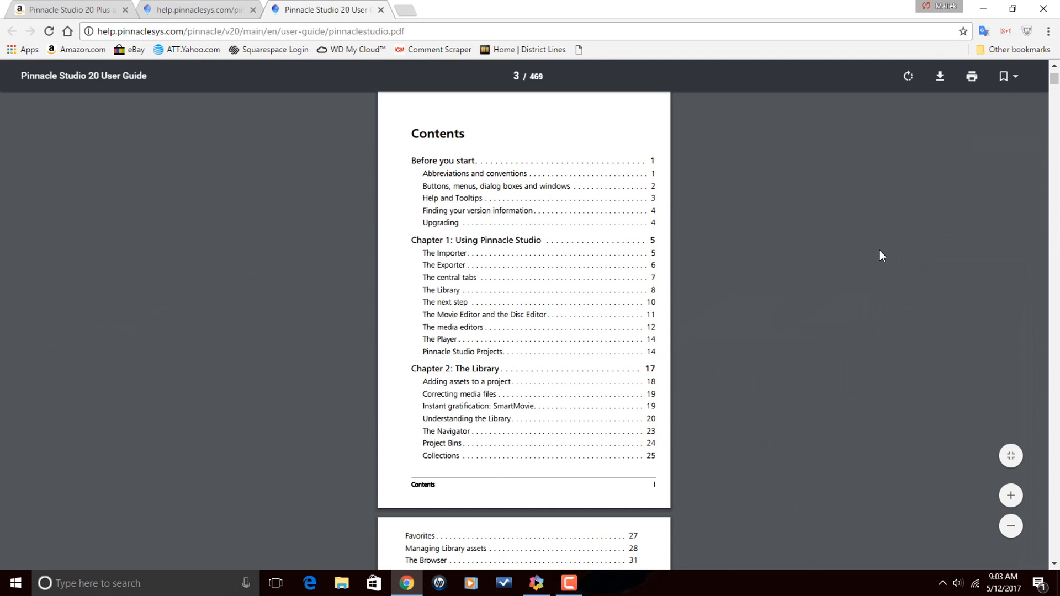
mouse_move(880, 296)
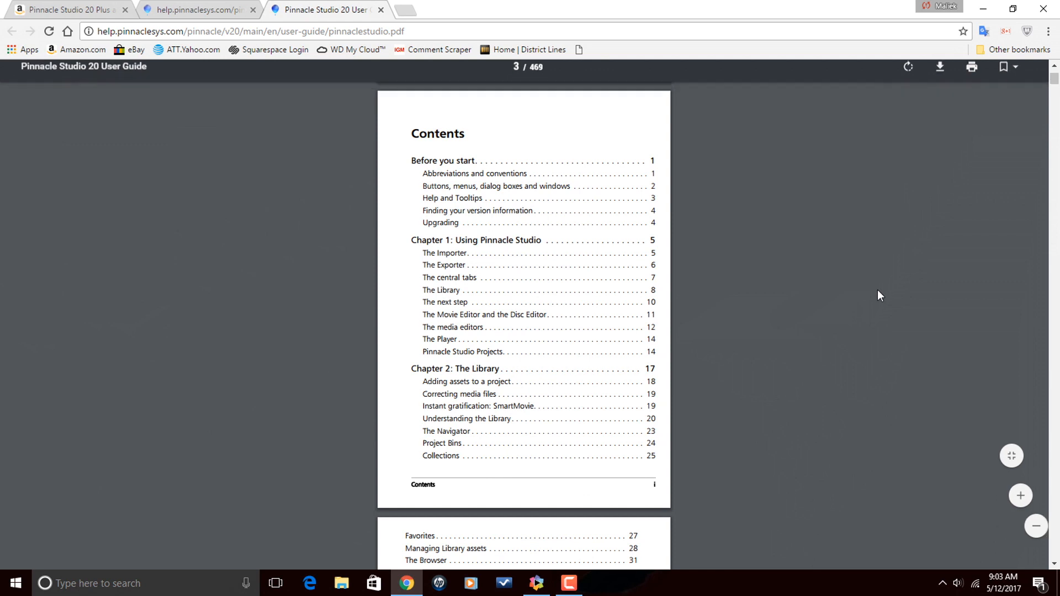
Step: Scroll the PDF contents from Before you start down to Chapters 4 and 5
scroll("down", 3)
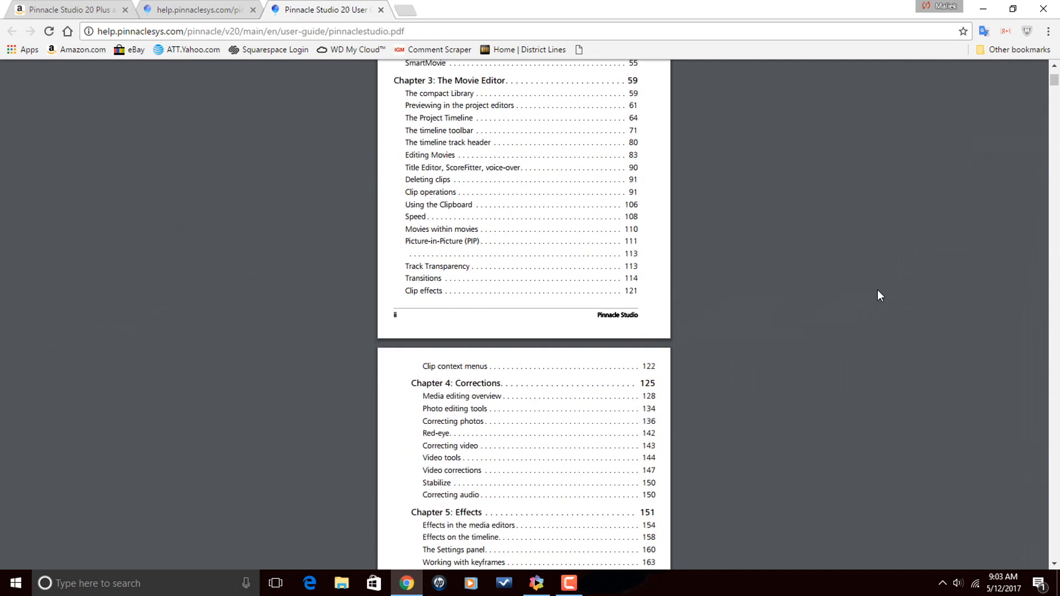
scroll("down", 3)
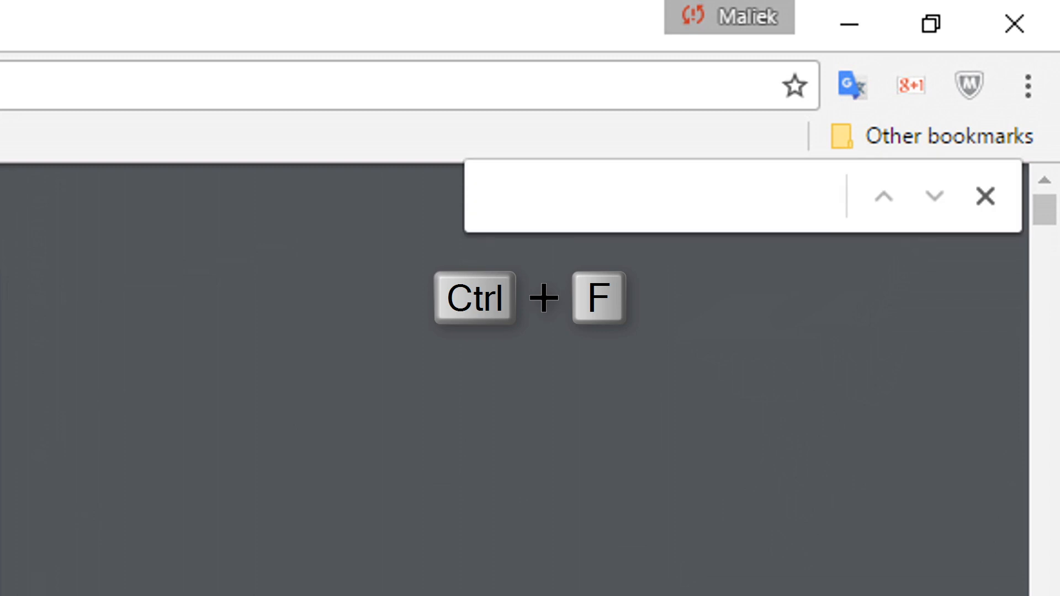
Step: Search the guide for 'Title Editor' and step through several of its 74 matches
type("Title Editor")
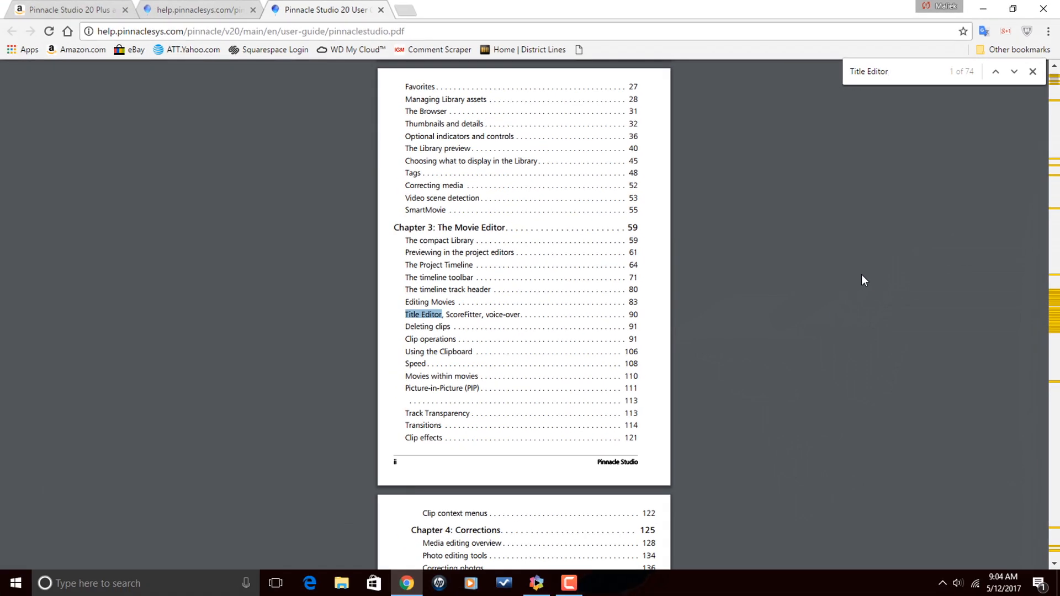
left_click(1014, 71)
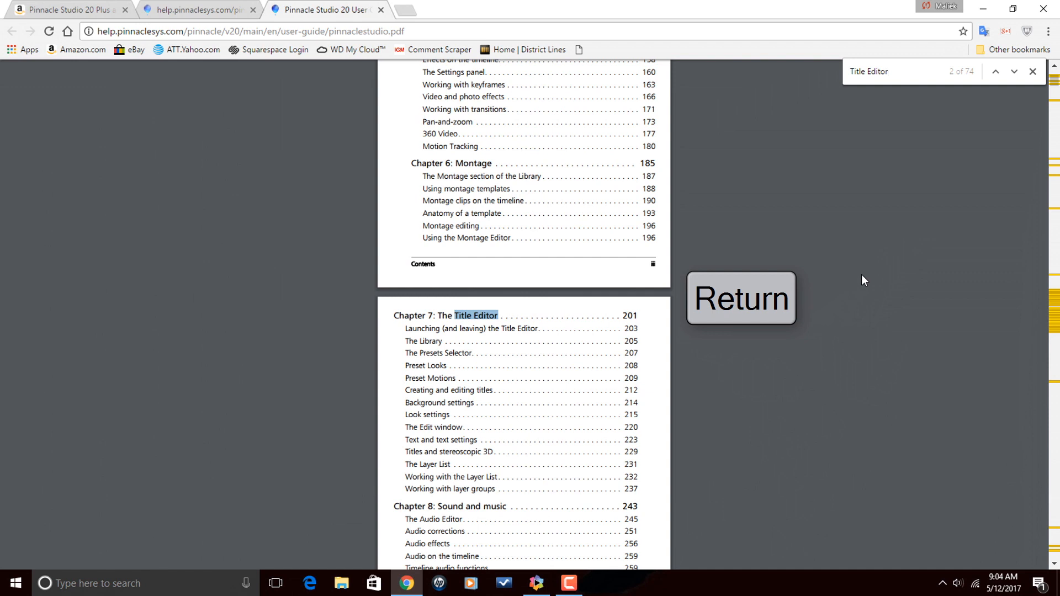
left_click(1014, 72)
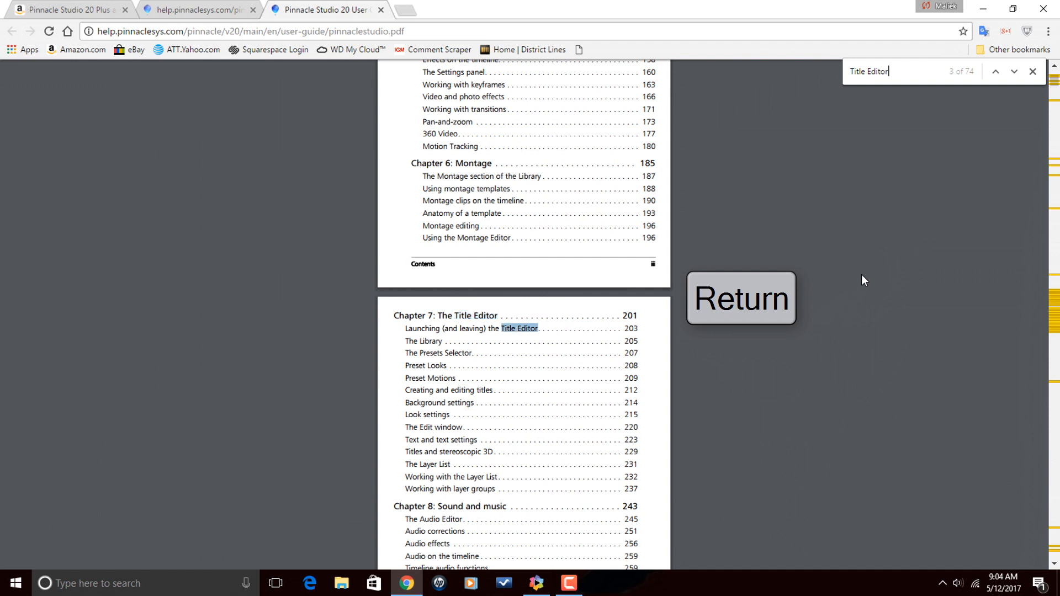
left_click(1013, 71)
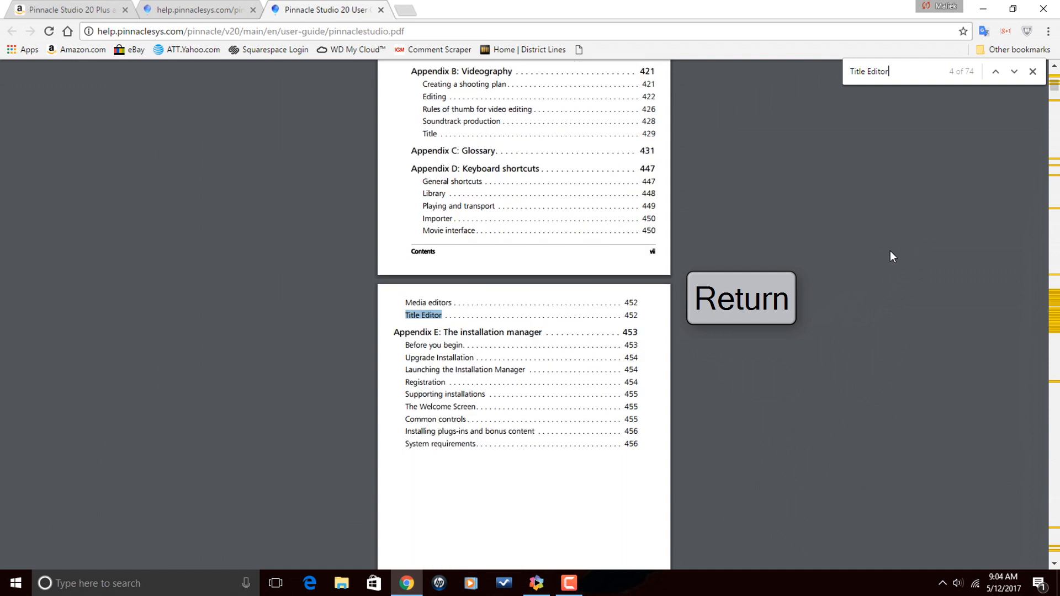
left_click(1033, 71)
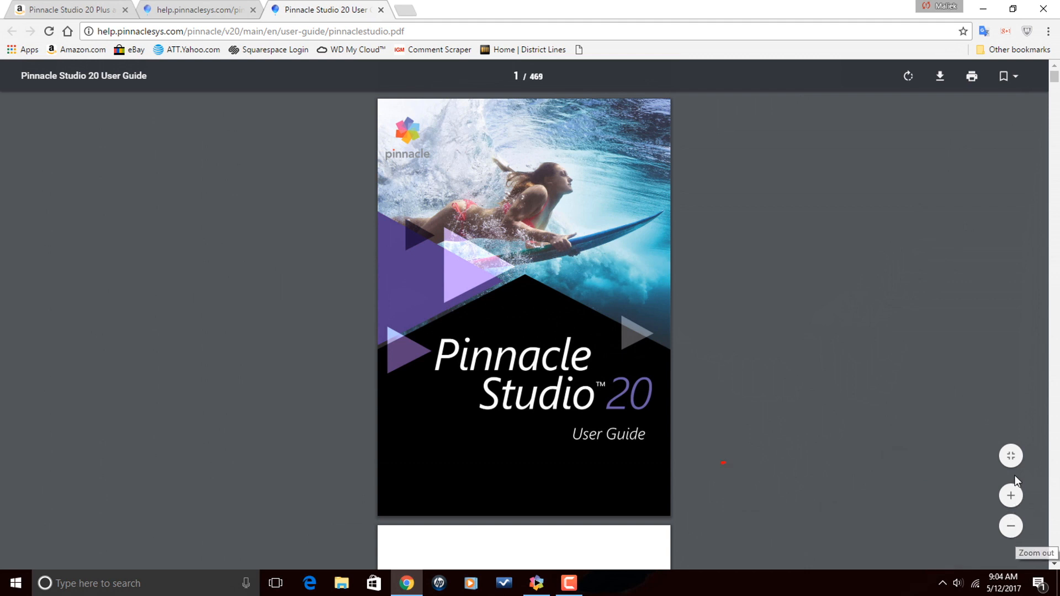
Step: Zoom the User Guide in, fit it to page width, and scroll to the contents
left_click(1011, 456)
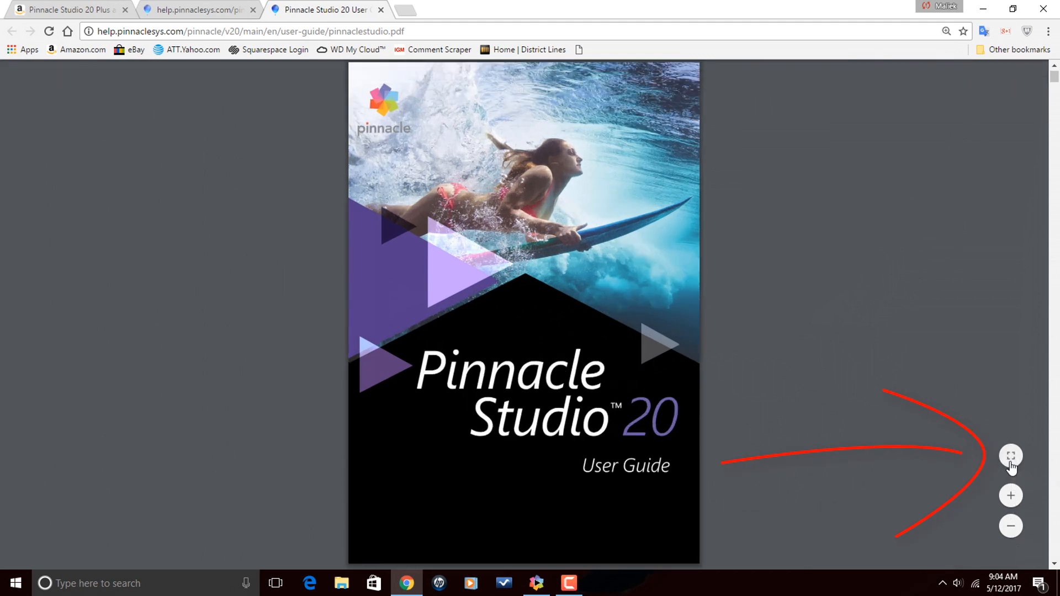
left_click(1010, 456)
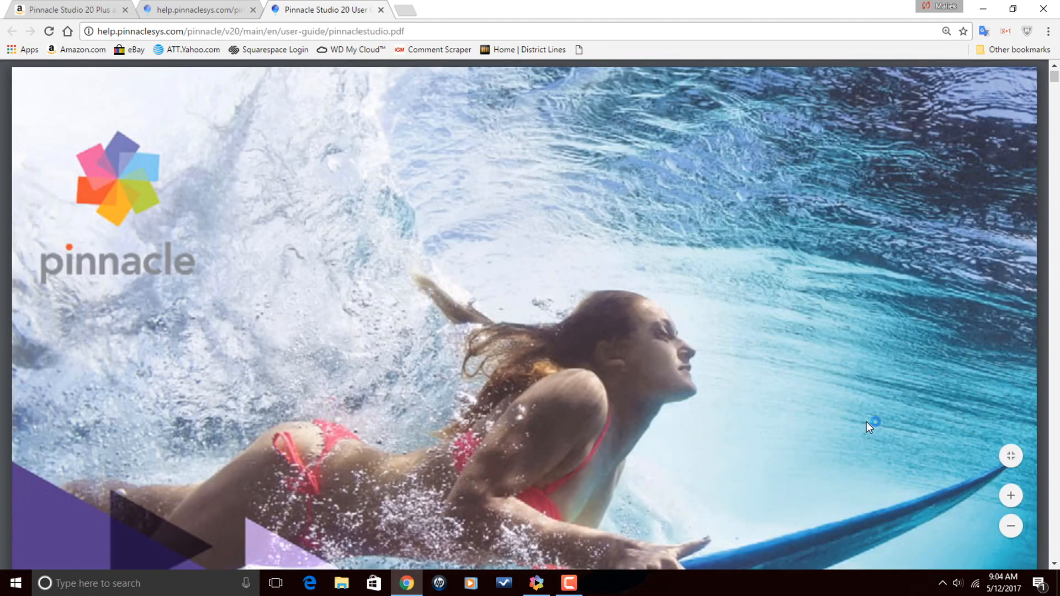
scroll("down", 3)
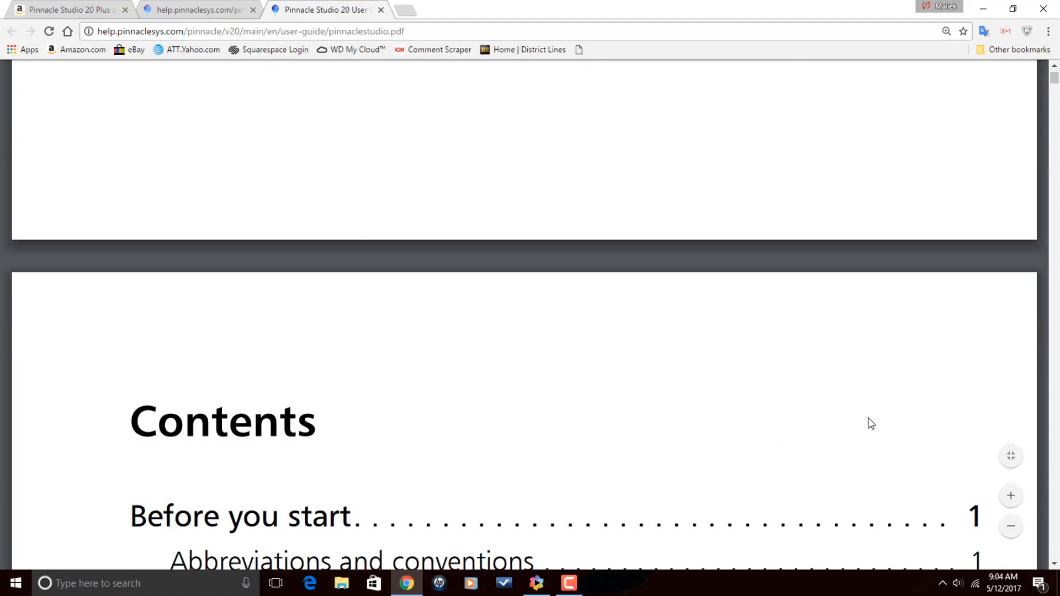
Step: Skim the enlarged contents down to Chapter 8, then scroll back toward the cover
scroll("down", 3)
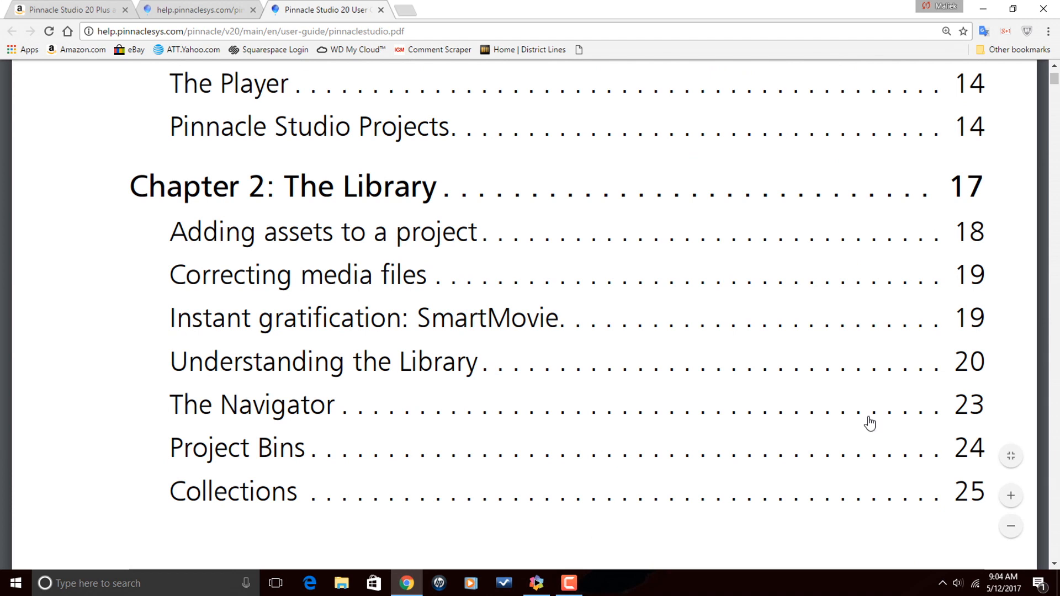
mouse_move(877, 416)
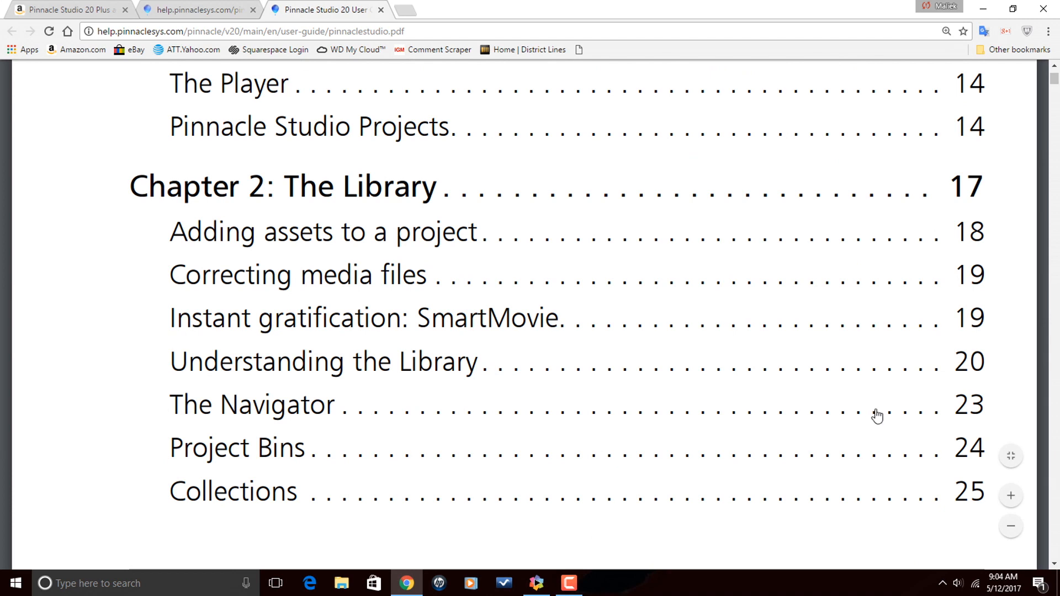
scroll("down", 3)
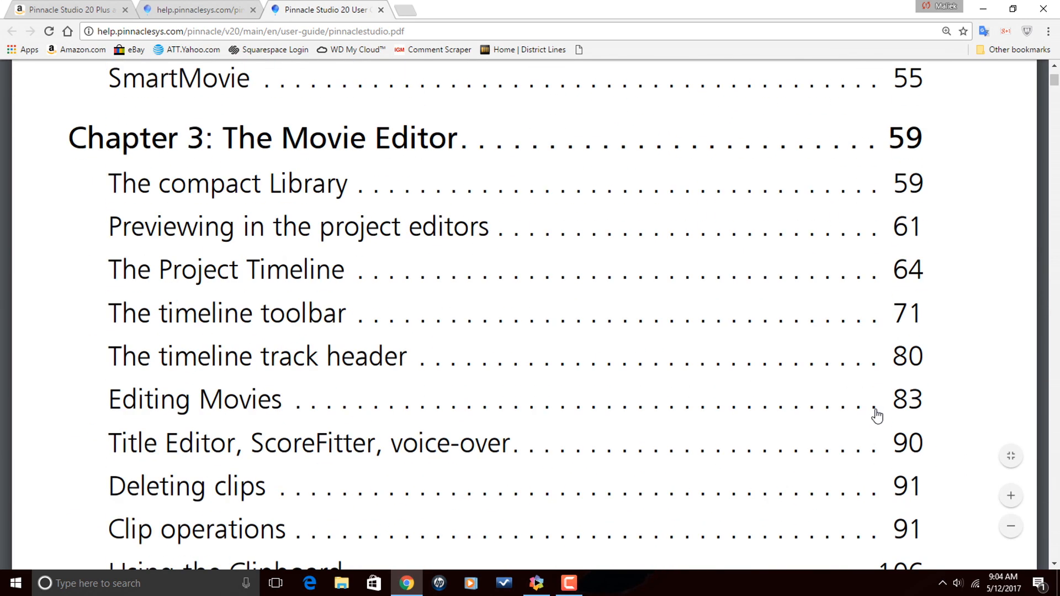
scroll("down", 3)
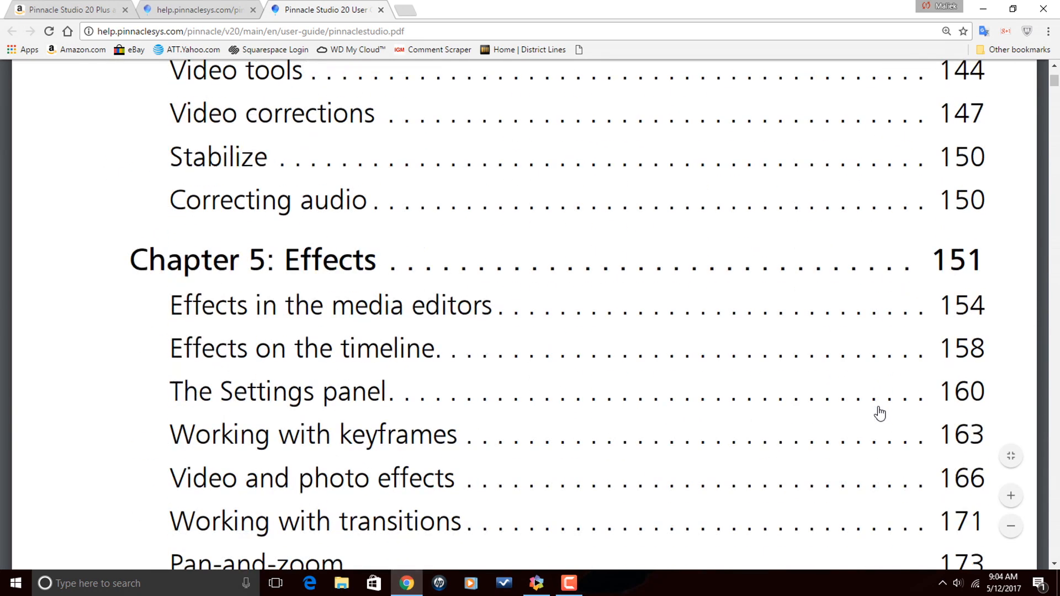
scroll("down", 3)
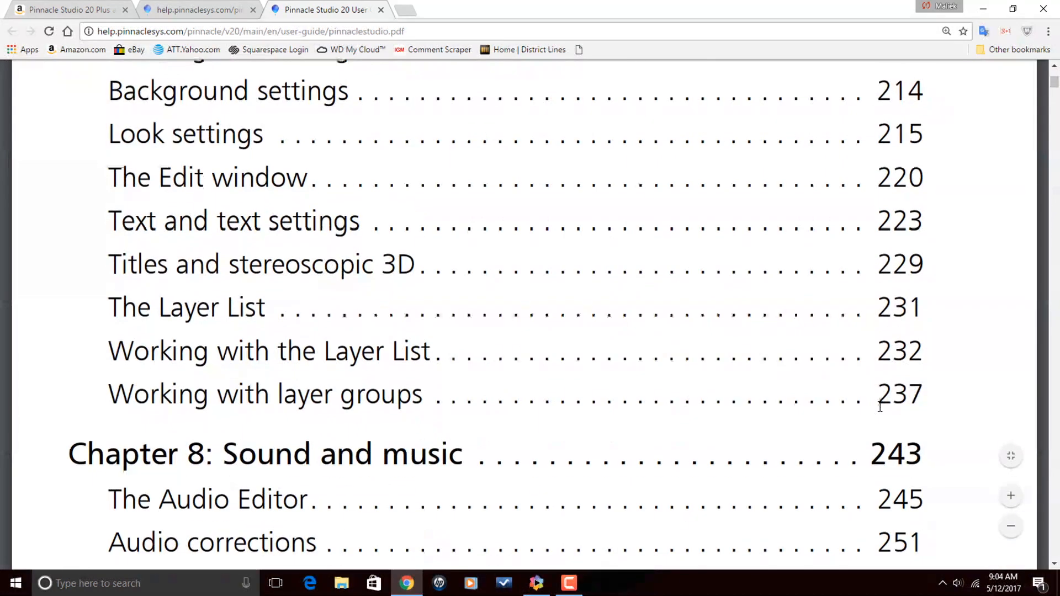
scroll("up", 3)
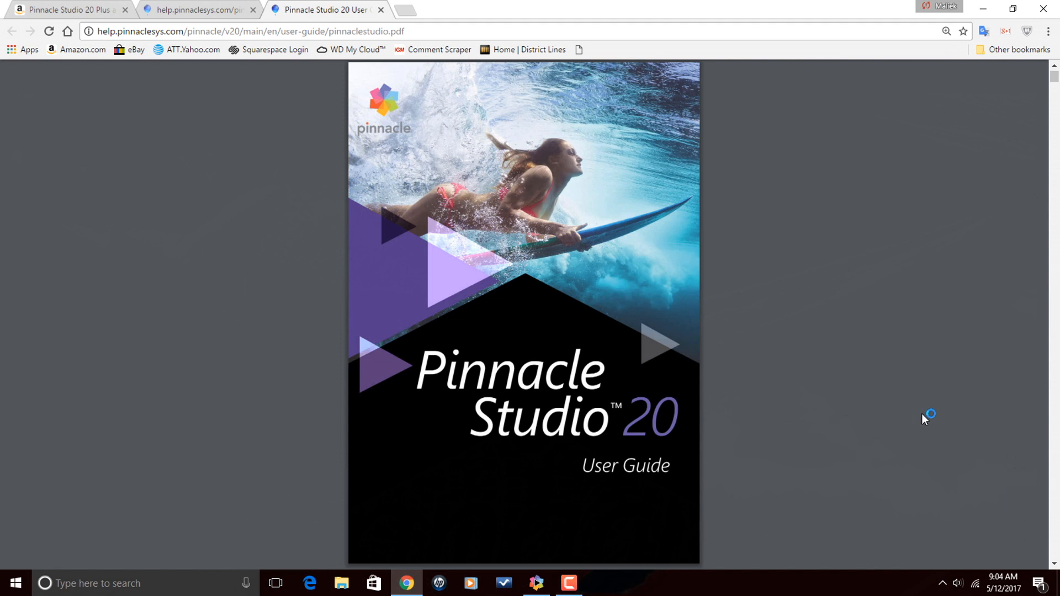
mouse_move(919, 416)
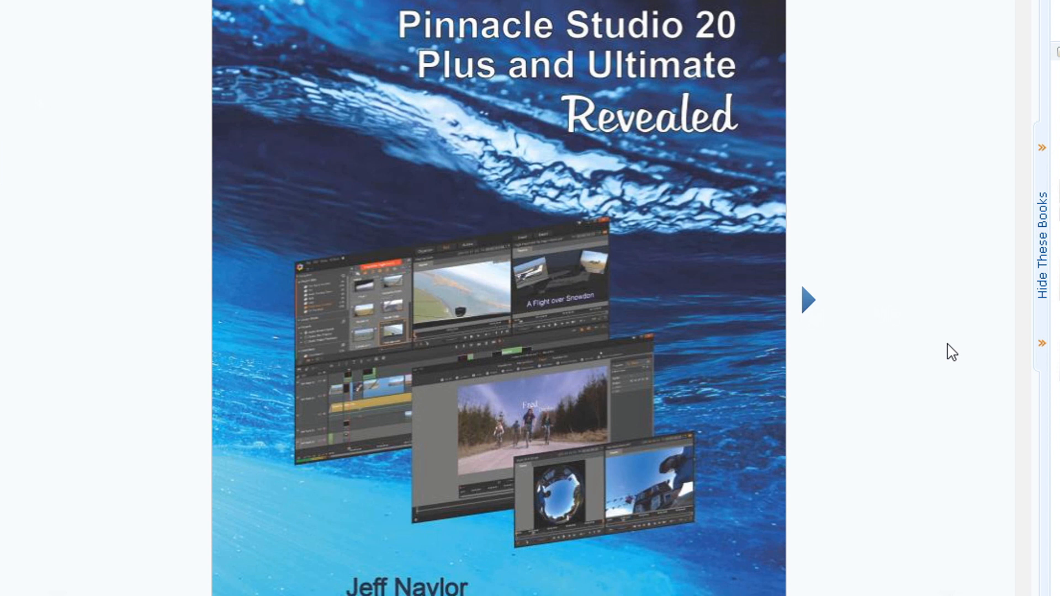
mouse_move(873, 349)
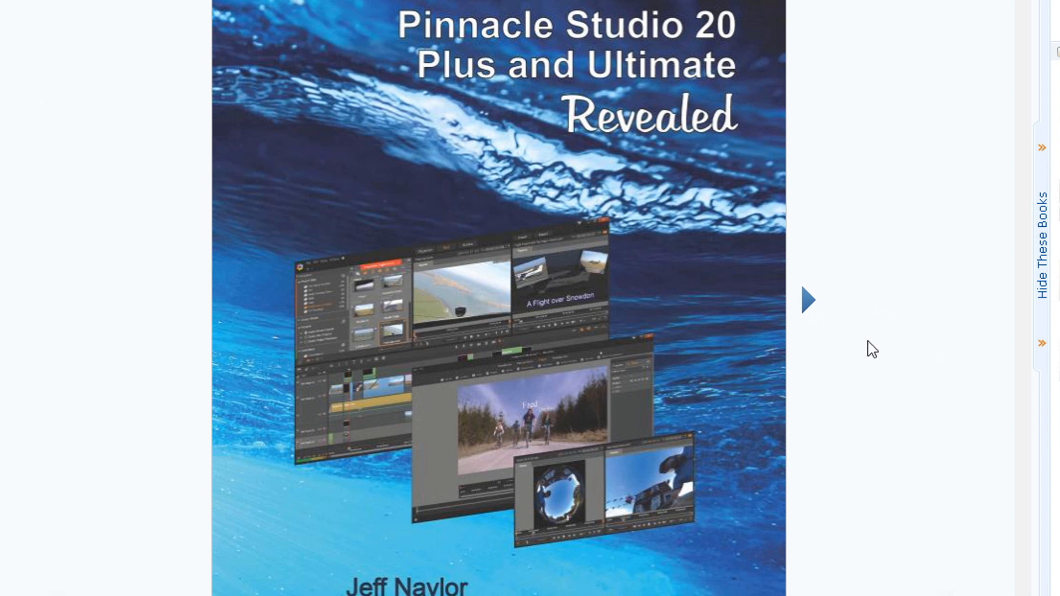
Step: Page the Look Inside preview past the cover and copyright page to Contents
left_click(807, 300)
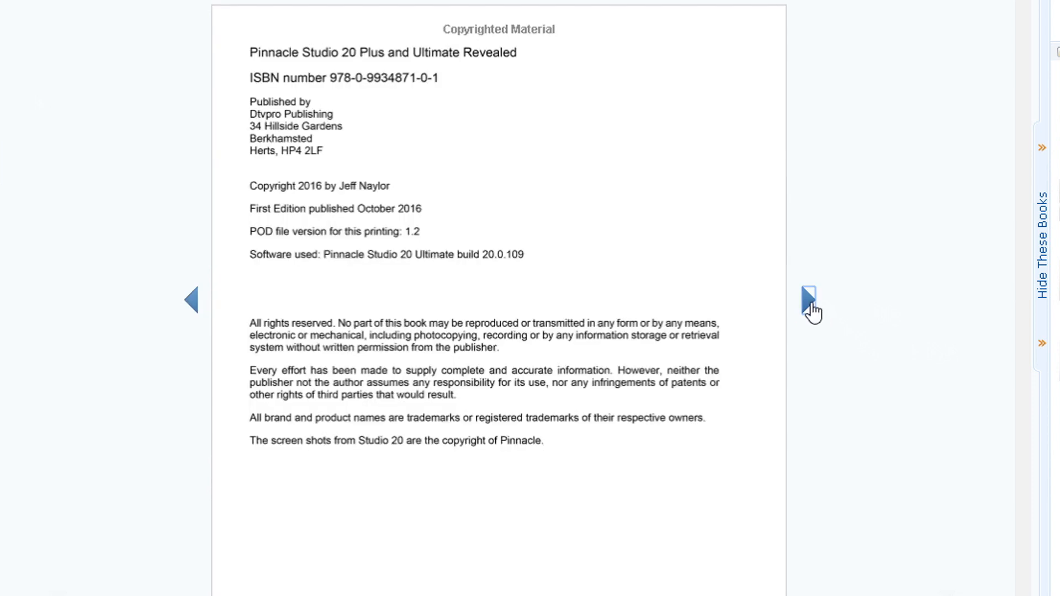
left_click(809, 297)
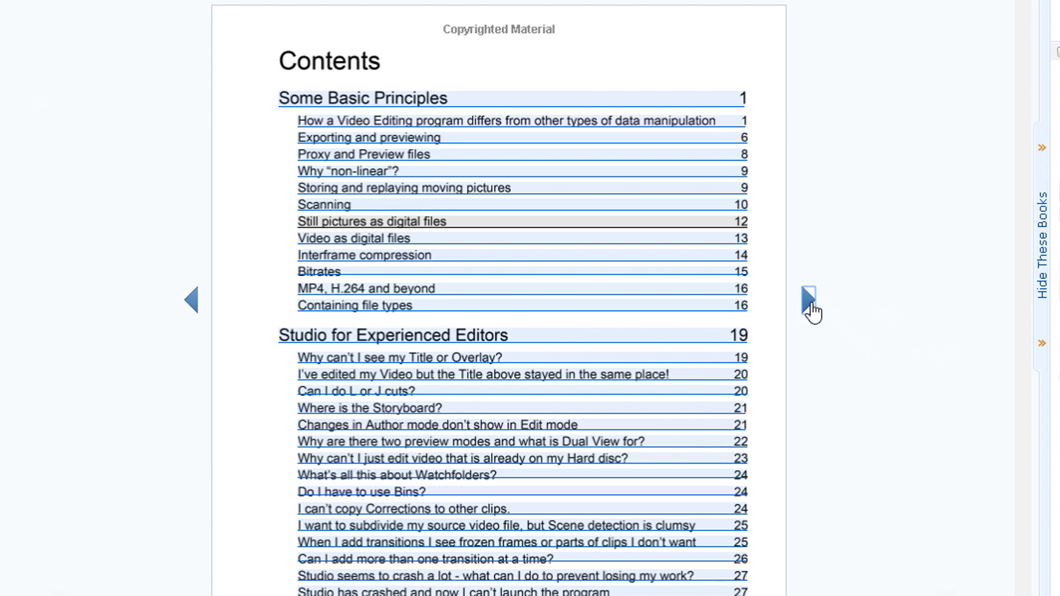
left_click(810, 295)
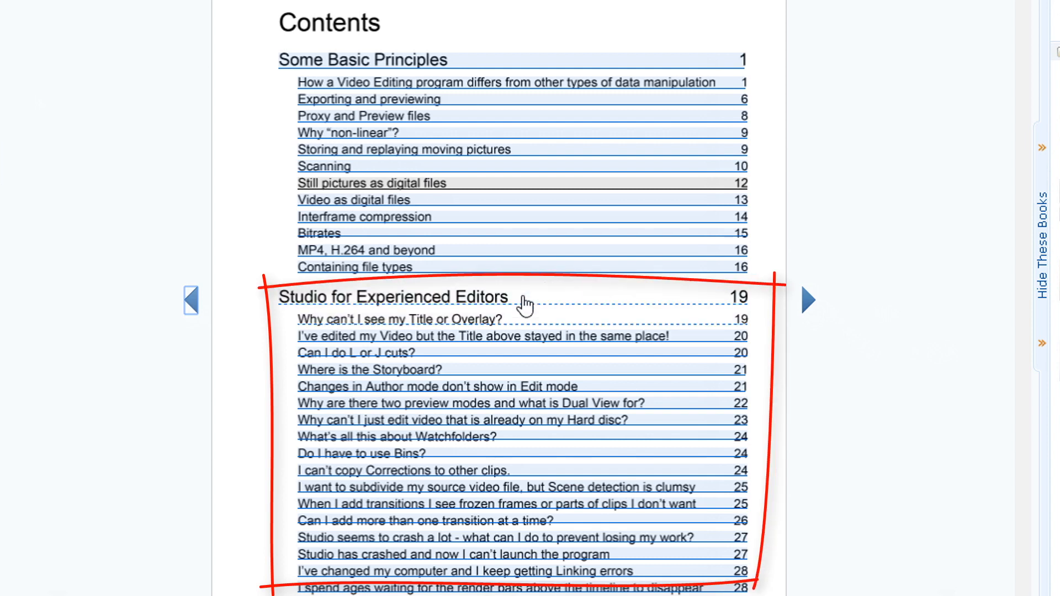
mouse_move(338, 304)
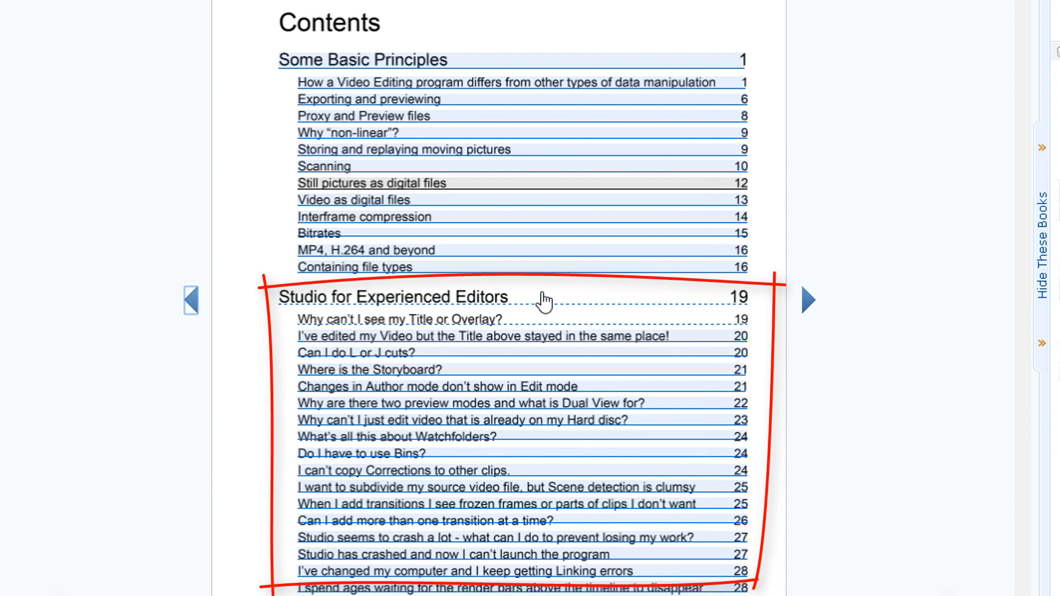
mouse_move(468, 408)
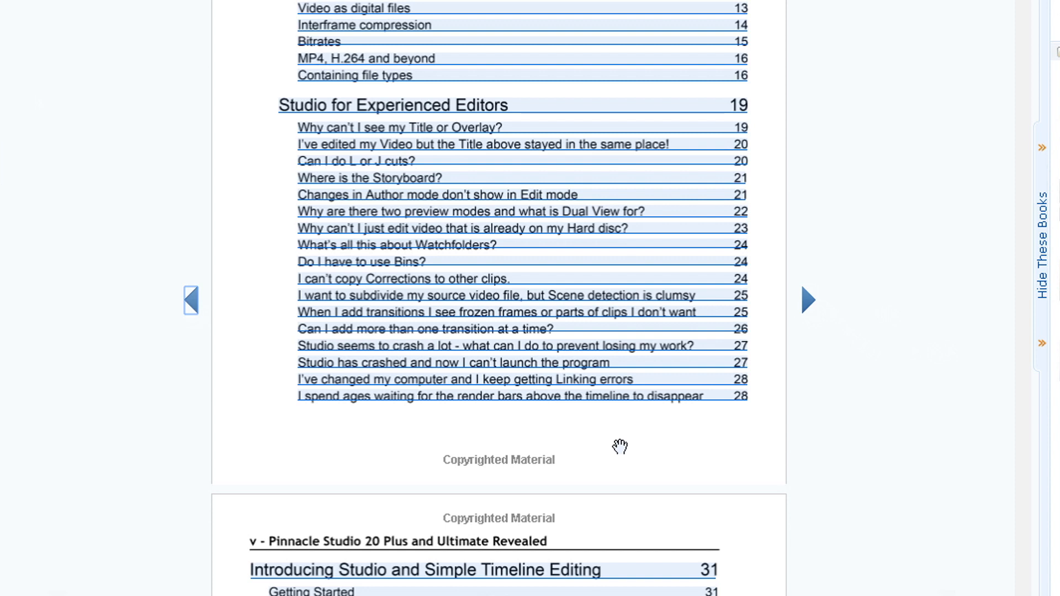
mouse_move(619, 446)
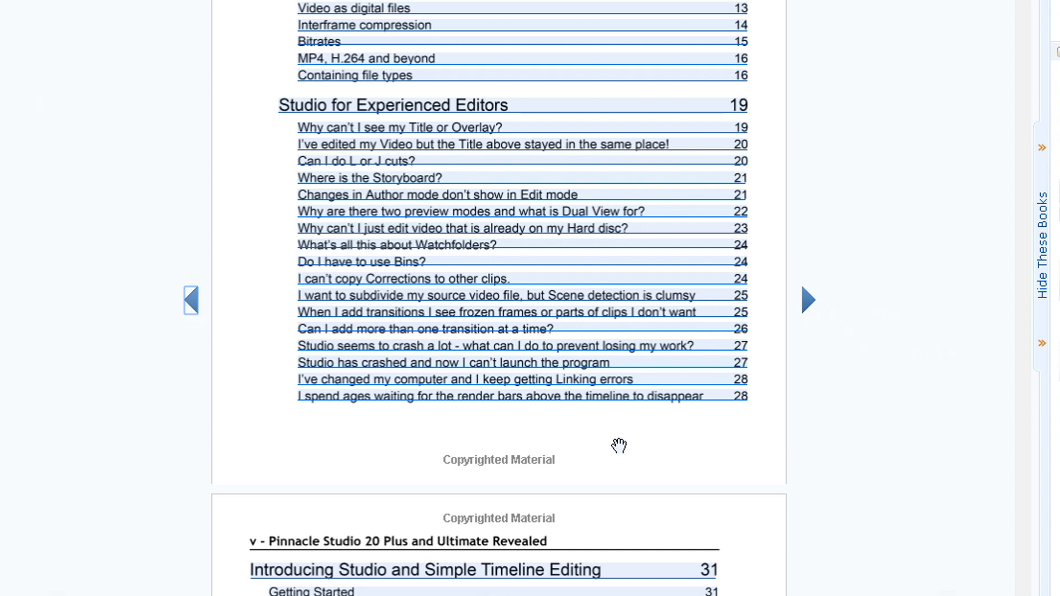
Step: Scroll the book's contents past Smart Edit, Insert and Overwrite to the Export listings
scroll("down", 3)
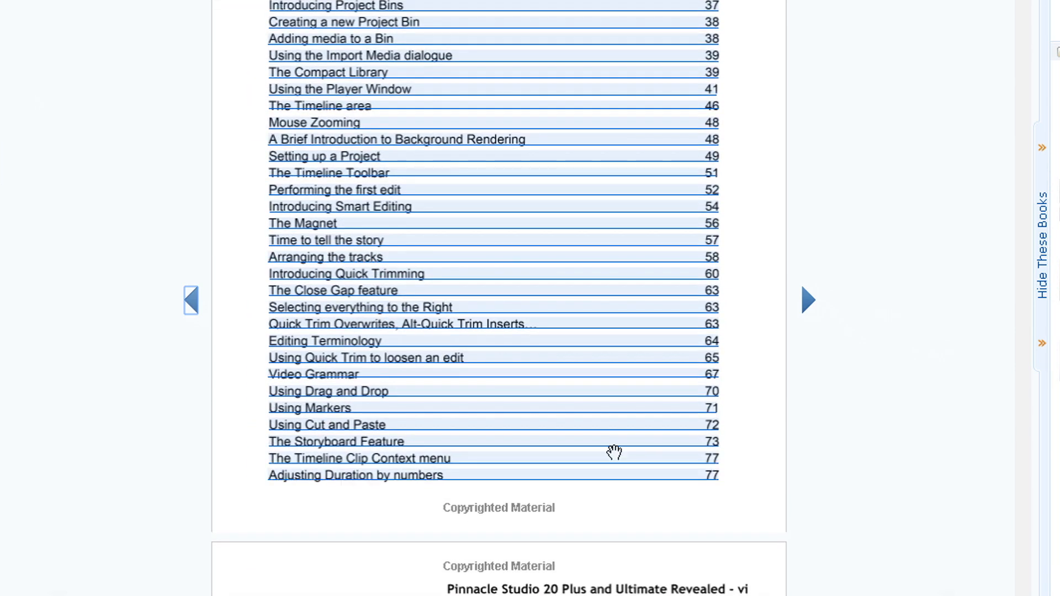
scroll("down", 3)
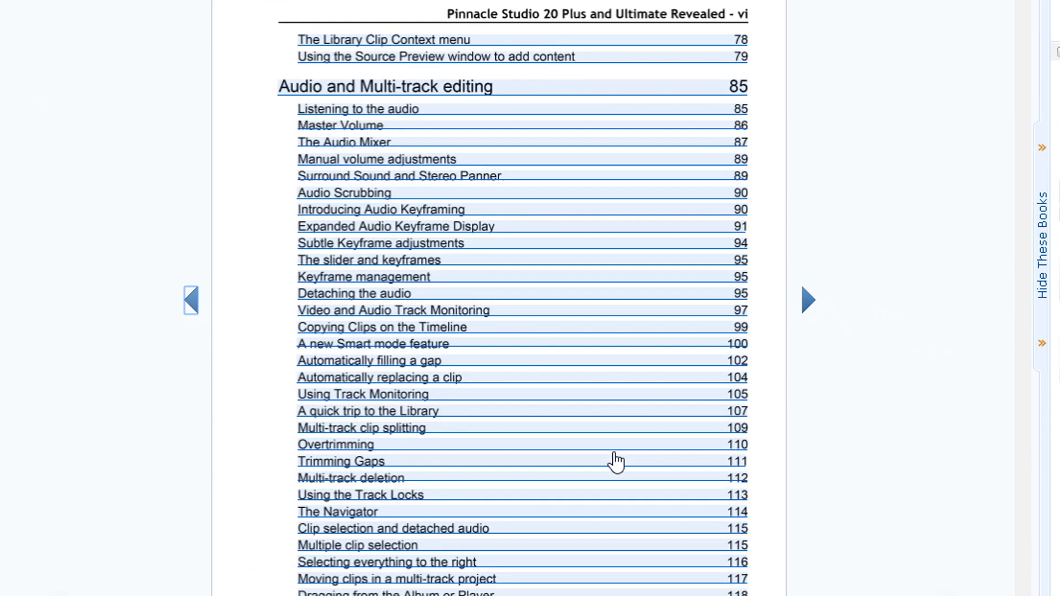
scroll("down", 3)
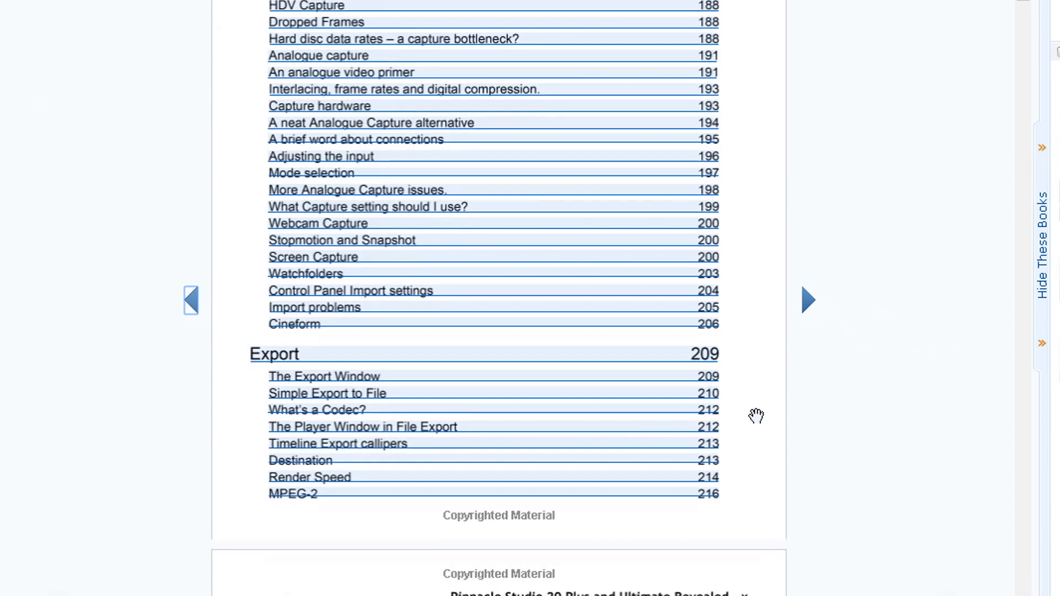
scroll("down", 3)
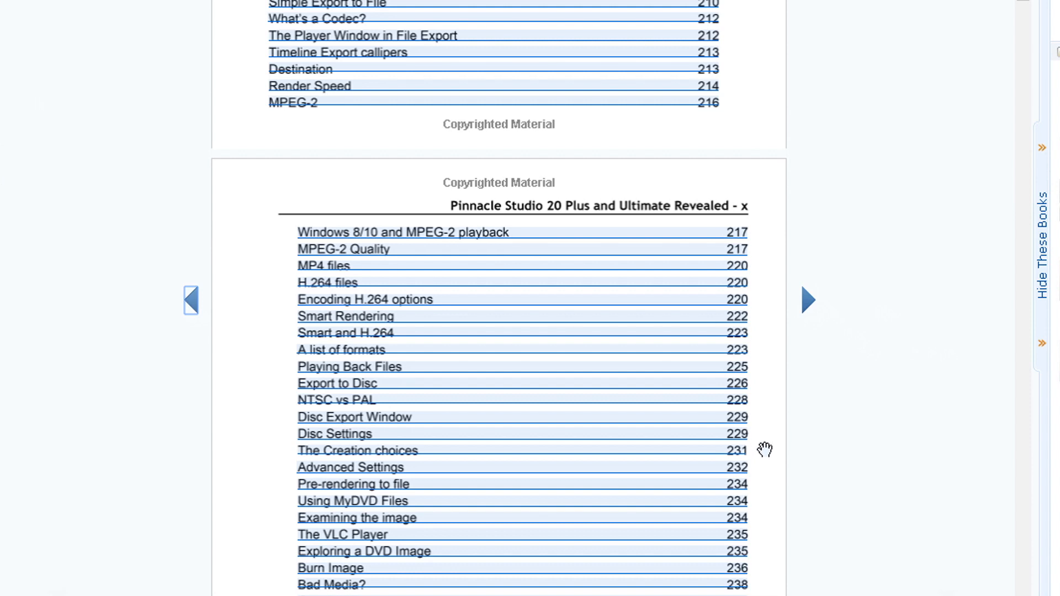
mouse_move(761, 457)
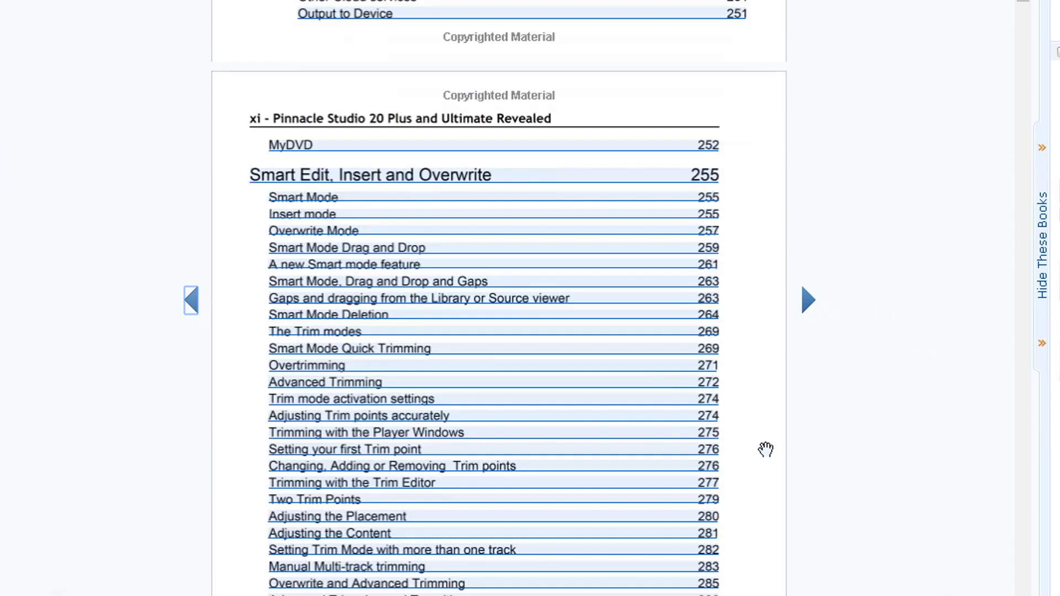
Step: Page into Some Basic Principles, reaching the Scanning section on page 10
left_click(808, 301)
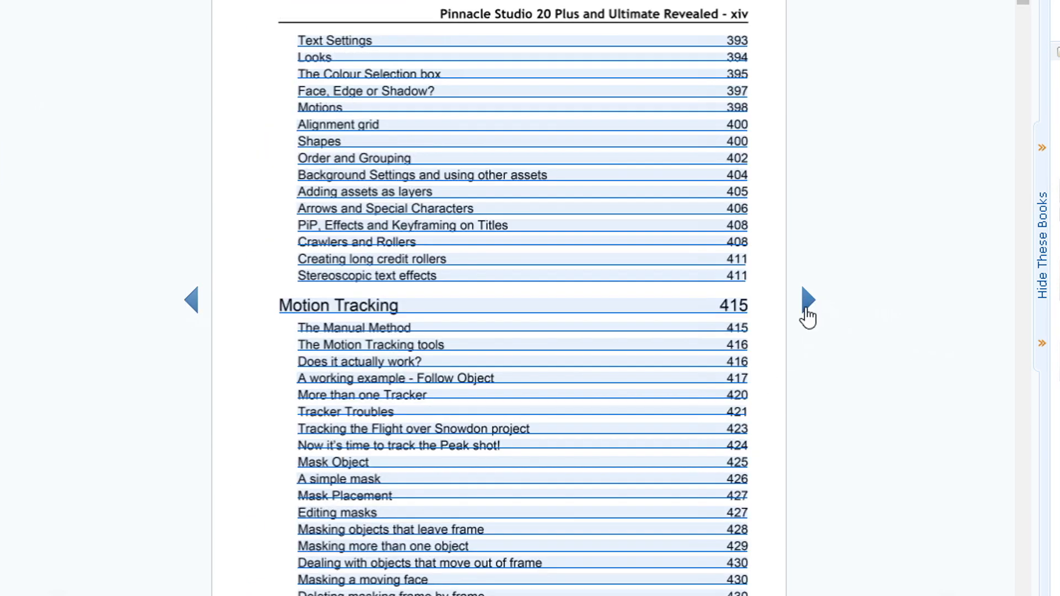
left_click(809, 299)
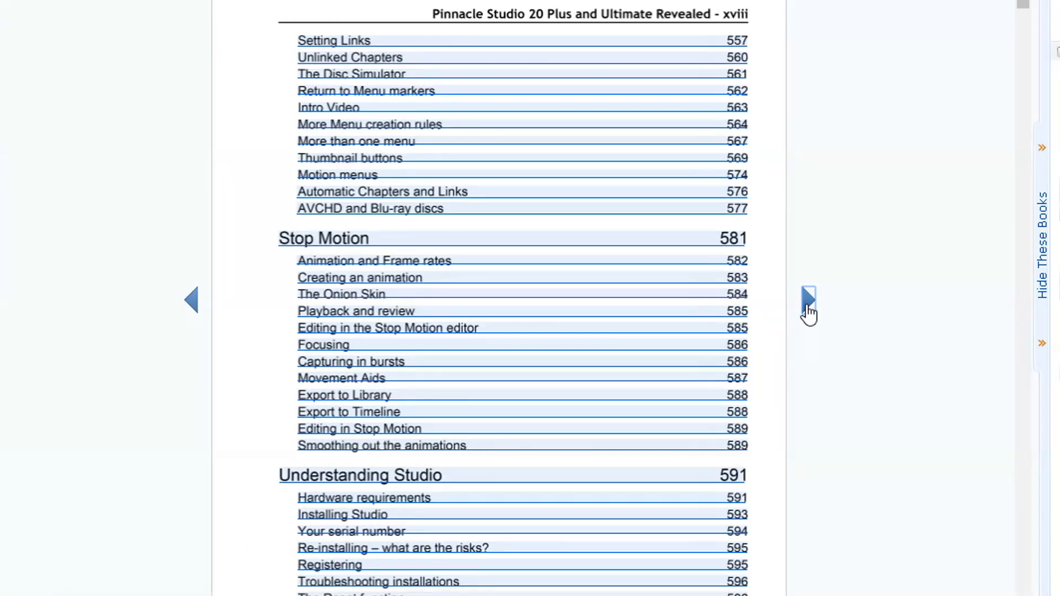
left_click(809, 298)
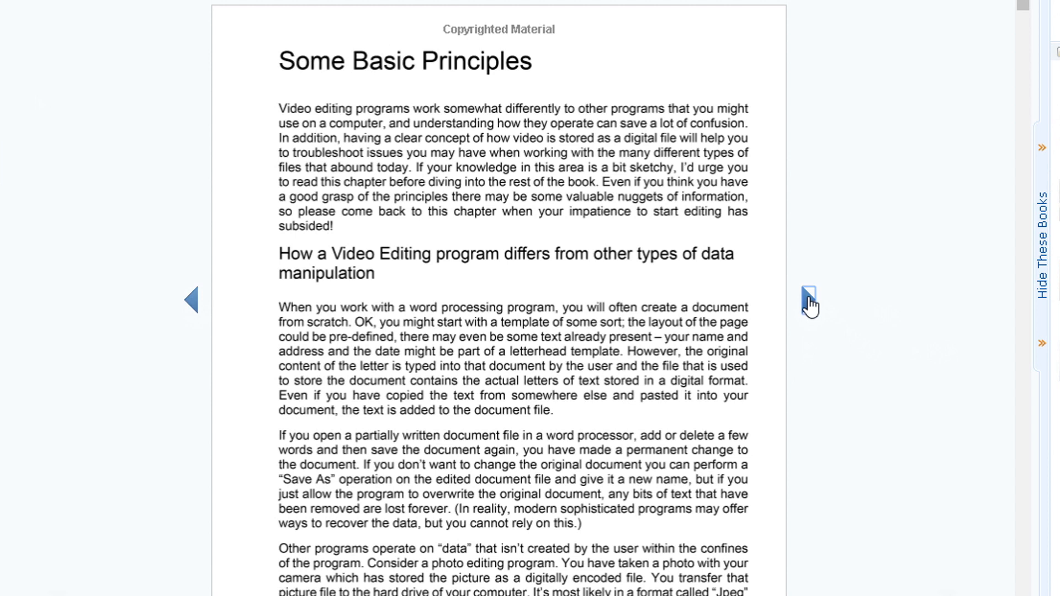
left_click(809, 299)
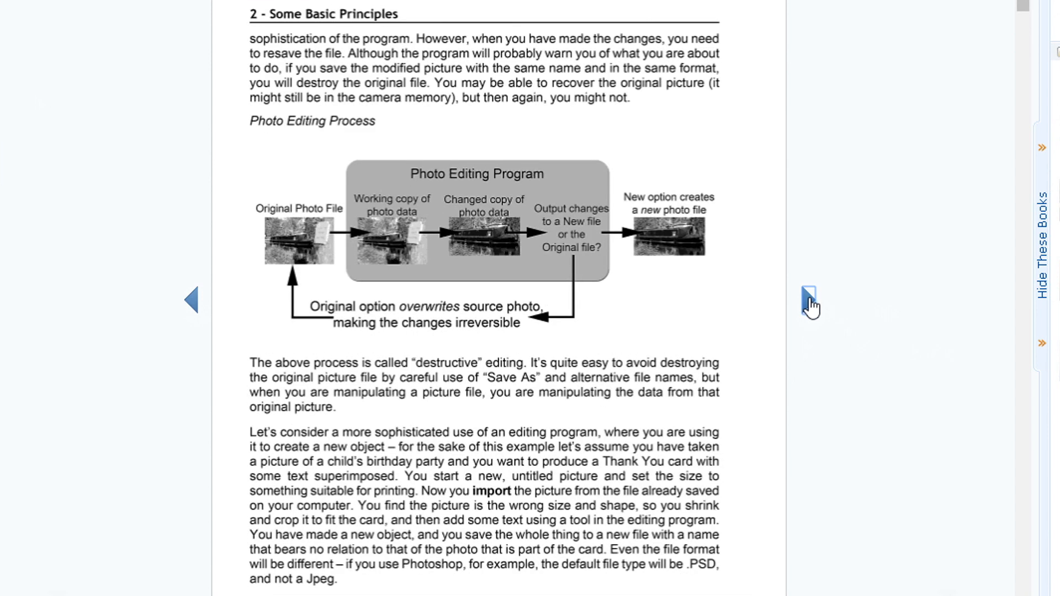
left_click(810, 299)
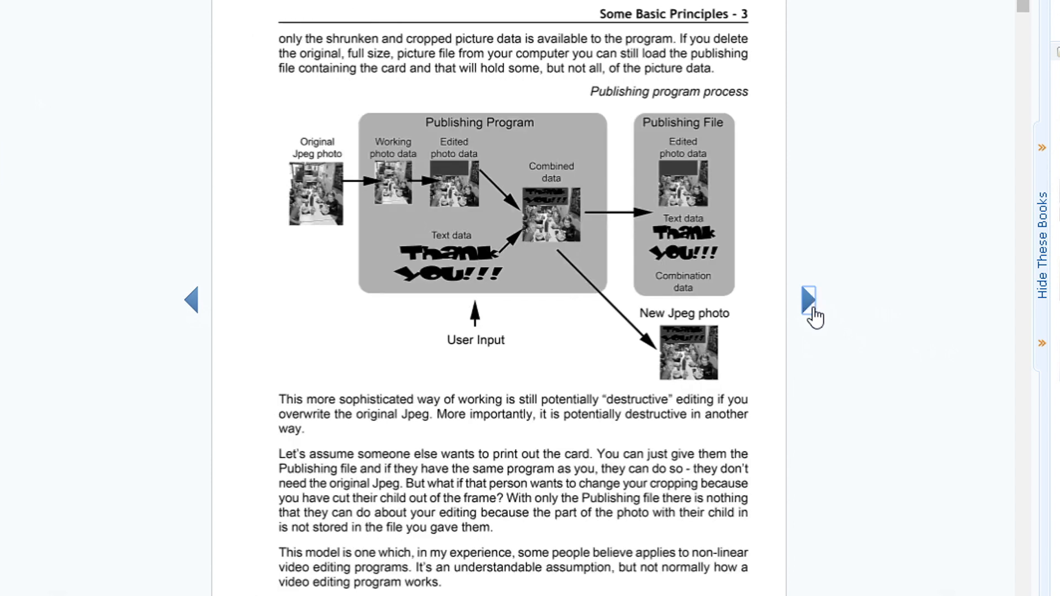
left_click(809, 299)
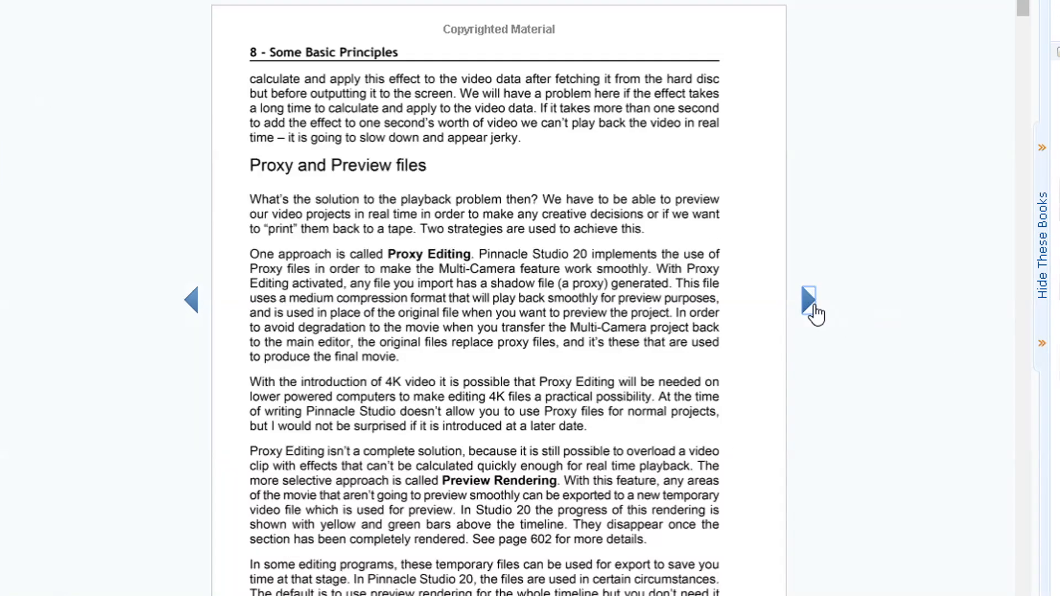
left_click(809, 297)
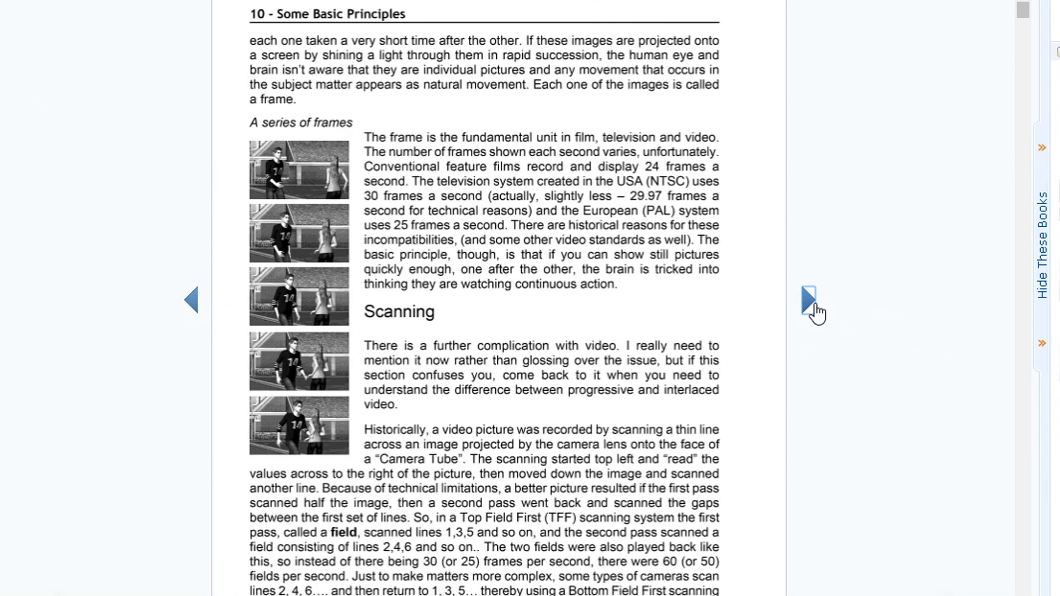
mouse_move(870, 313)
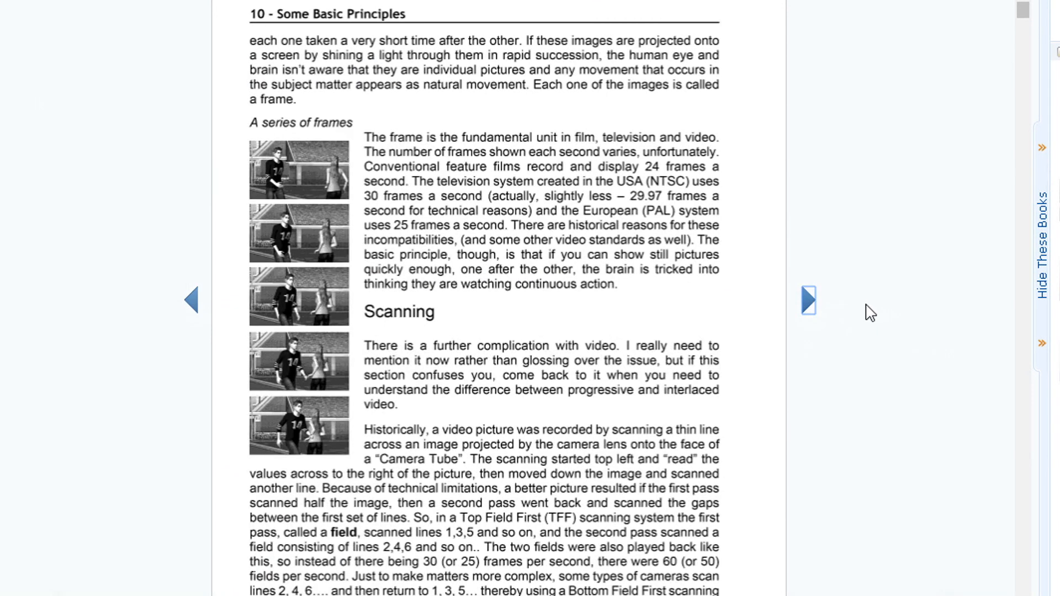